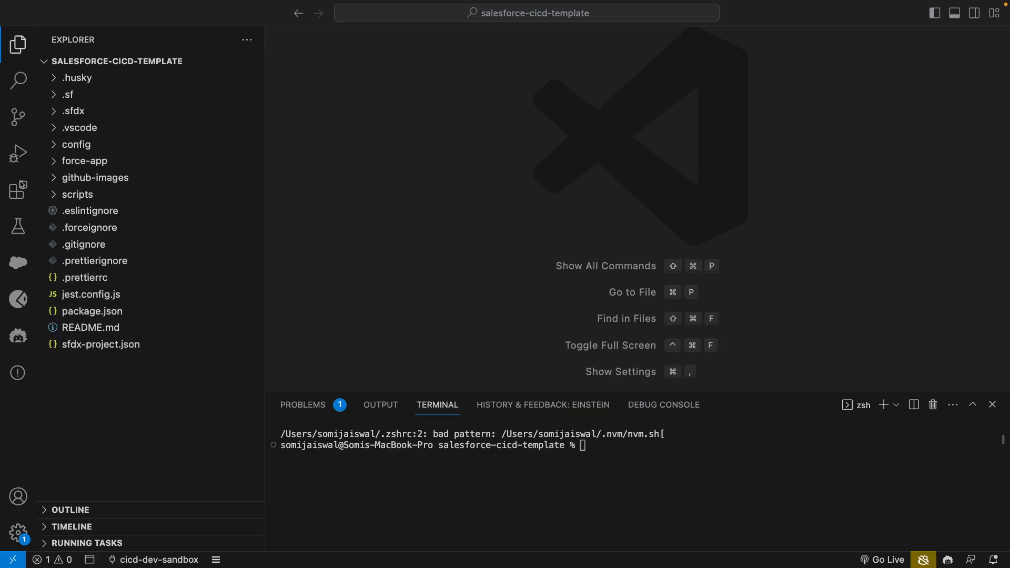
Search extensions for 'Einstein for' and open the Einstein for Developers details page.
{"action": "left_click", "coordinate": [18, 190]}
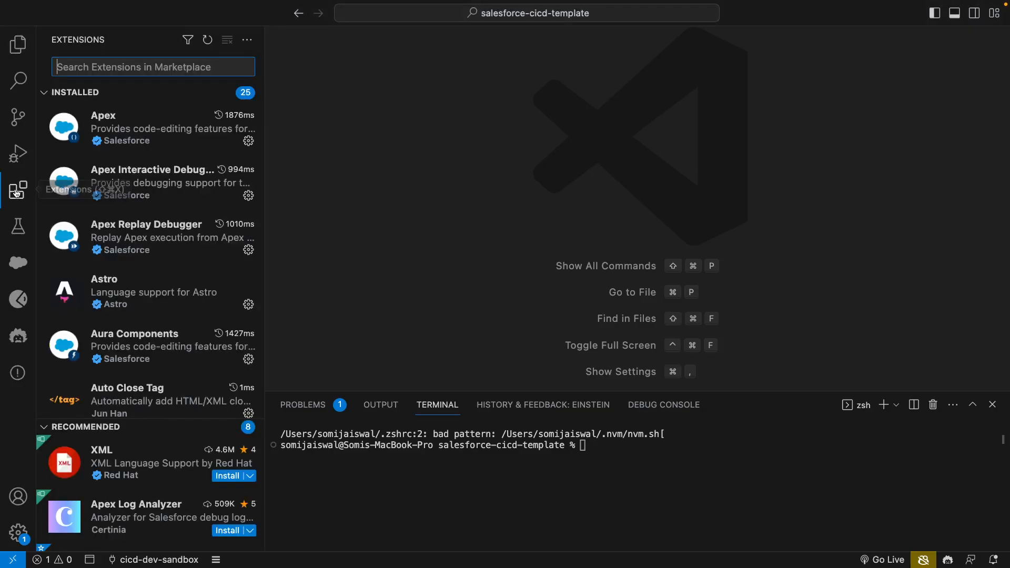
{"action": "mouse_move", "coordinate": [17, 190]}
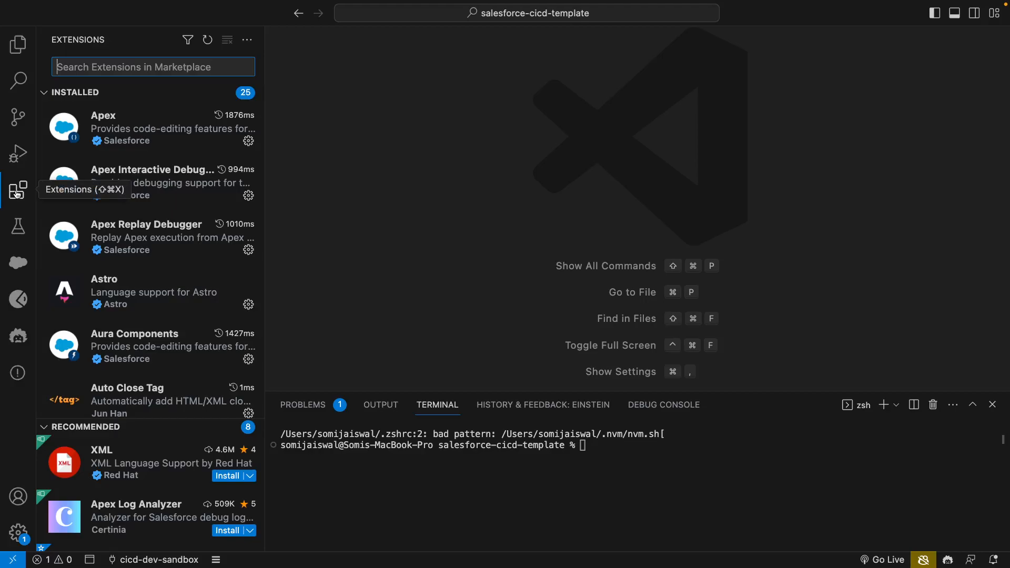
{"action": "mouse_move", "coordinate": [352, 221]}
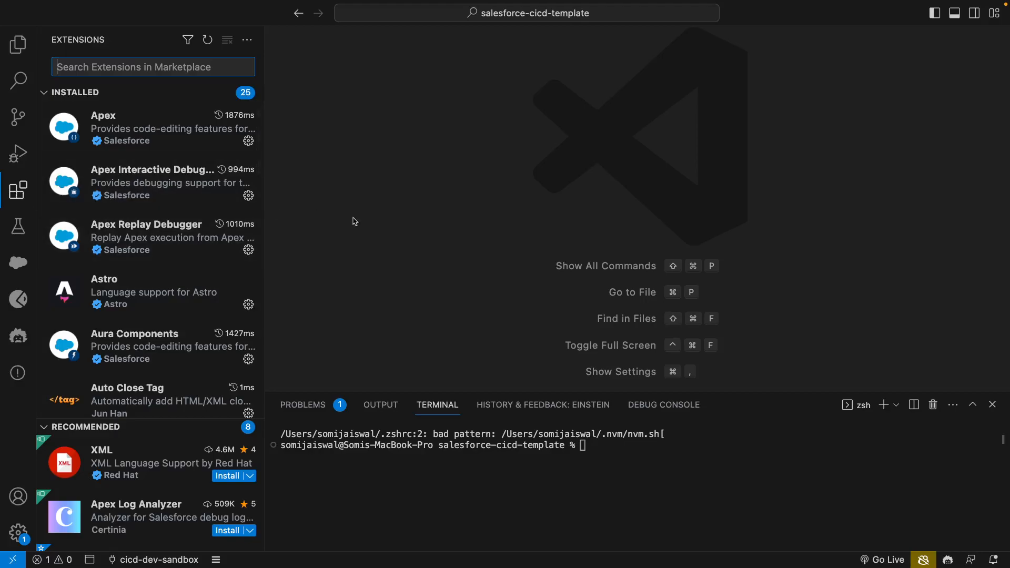
{"action": "type", "text": "Einstein"}
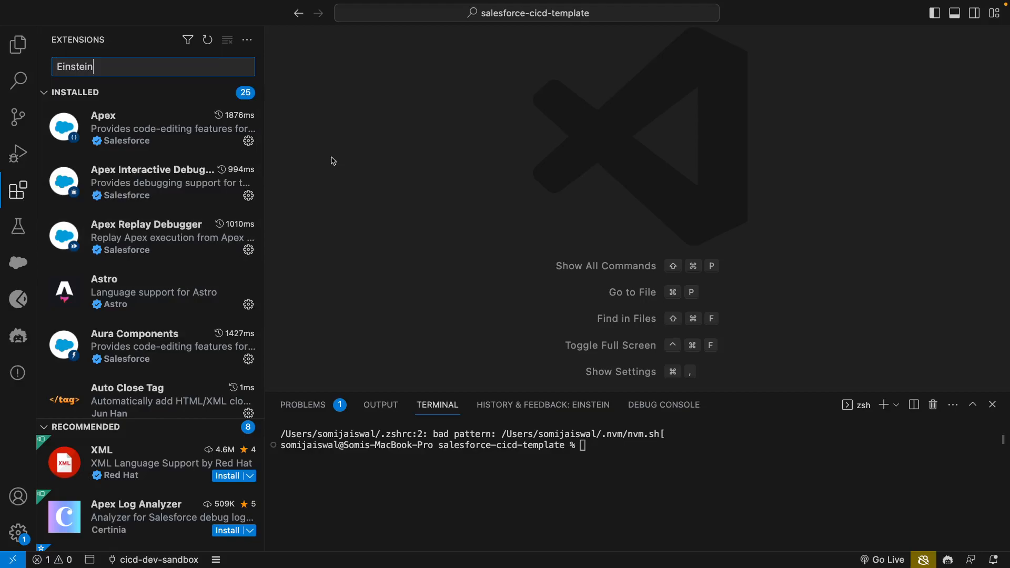
{"action": "type", "text": "for"}
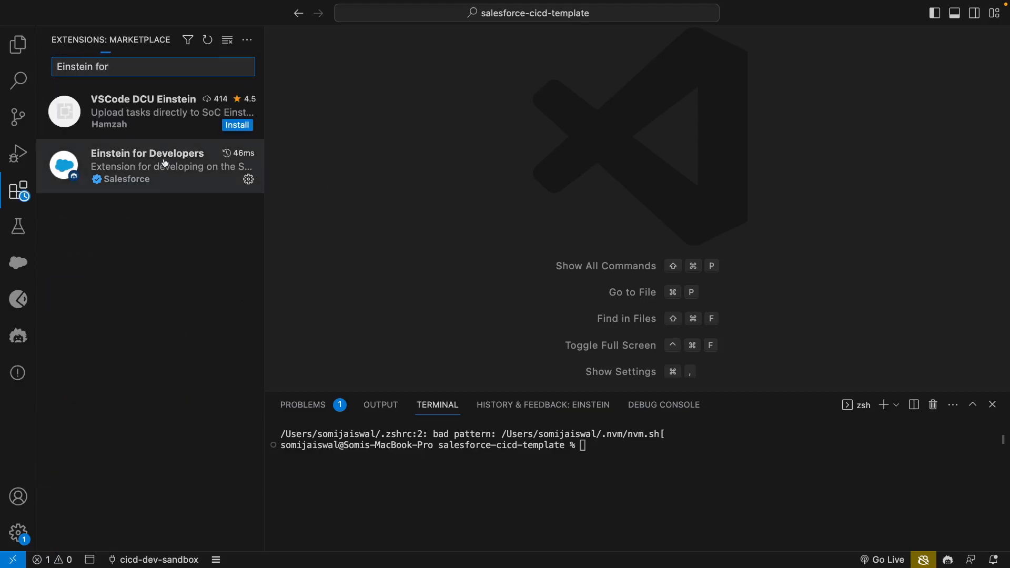
{"action": "left_click", "coordinate": [147, 159]}
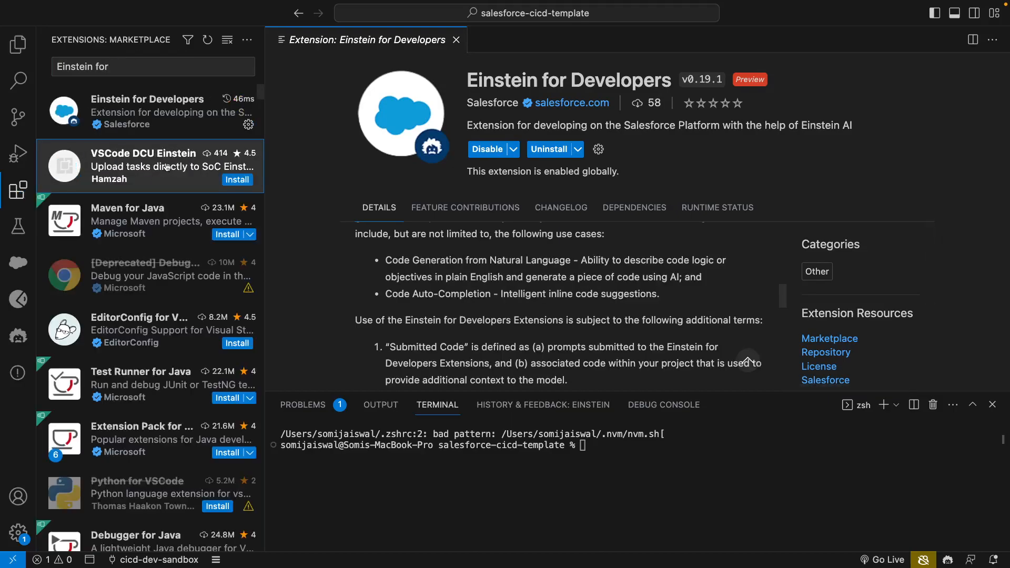
{"action": "left_click", "coordinate": [152, 111]}
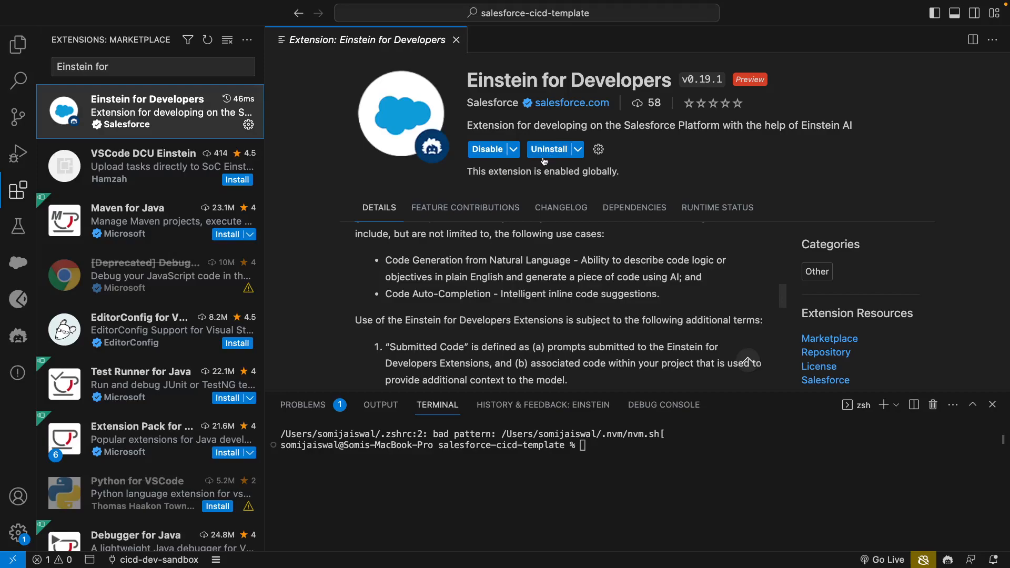
{"action": "mouse_move", "coordinate": [548, 157]}
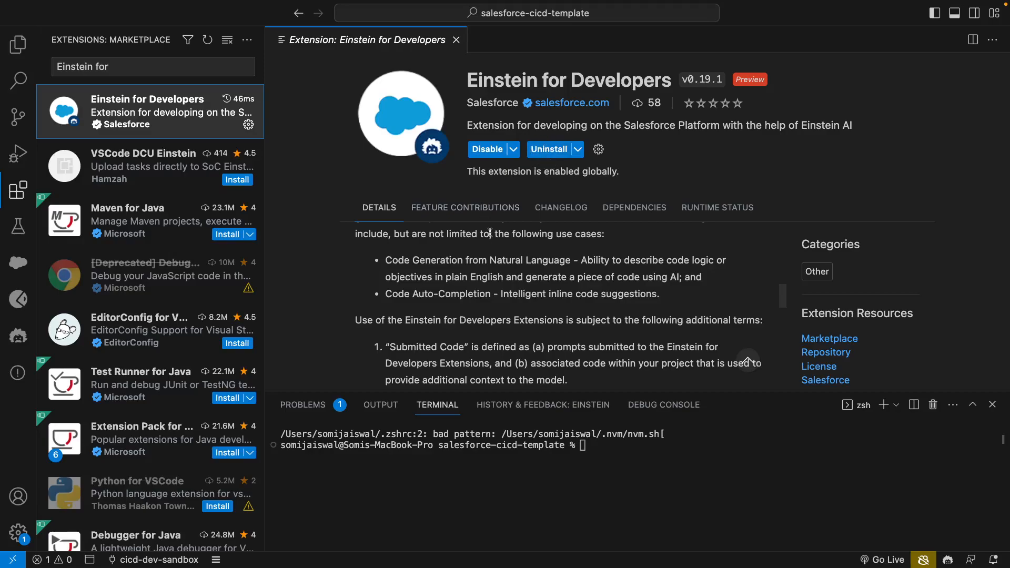
{"action": "mouse_move", "coordinate": [299, 163]}
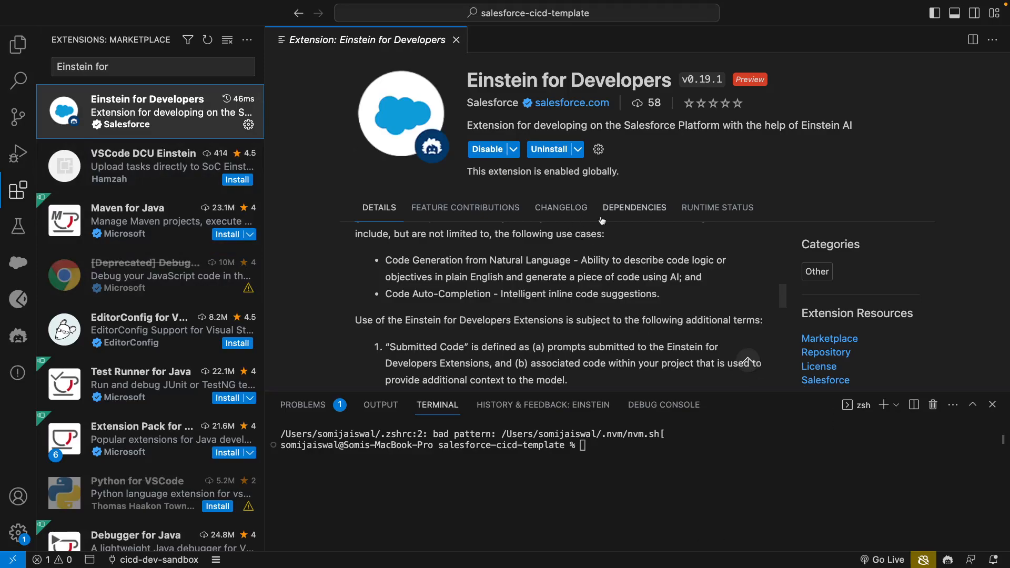
{"action": "mouse_move", "coordinate": [498, 193]}
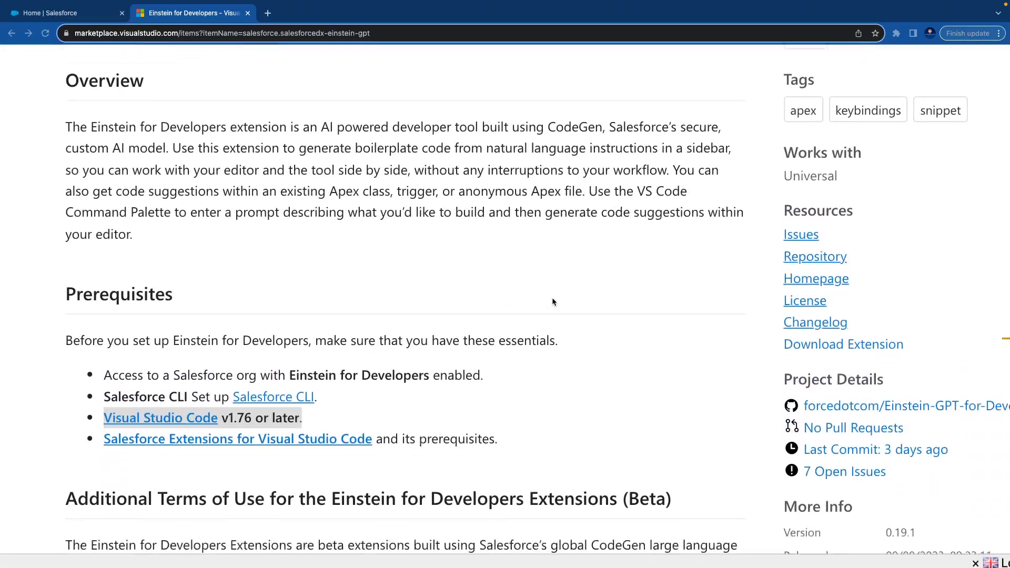
{"action": "scroll", "scroll_direction": "down", "scroll_amount": 3}
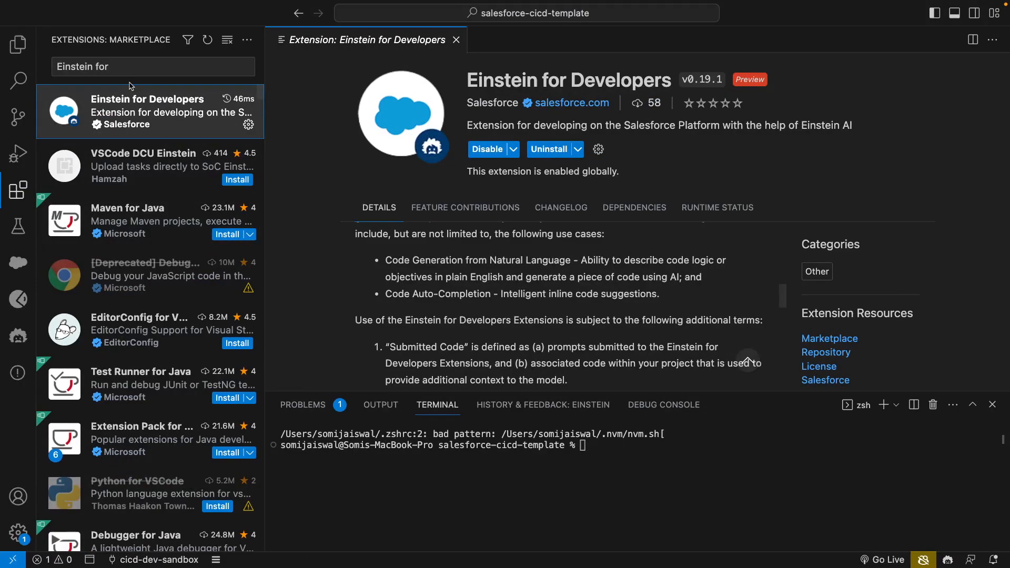
{"action": "left_click", "coordinate": [36, 6]}
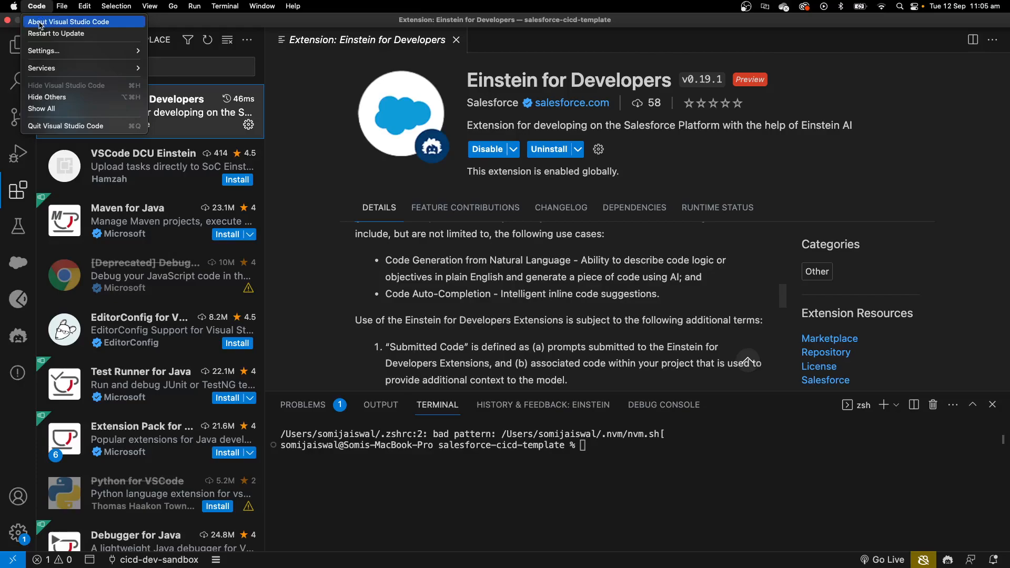
{"action": "left_click", "coordinate": [68, 22]}
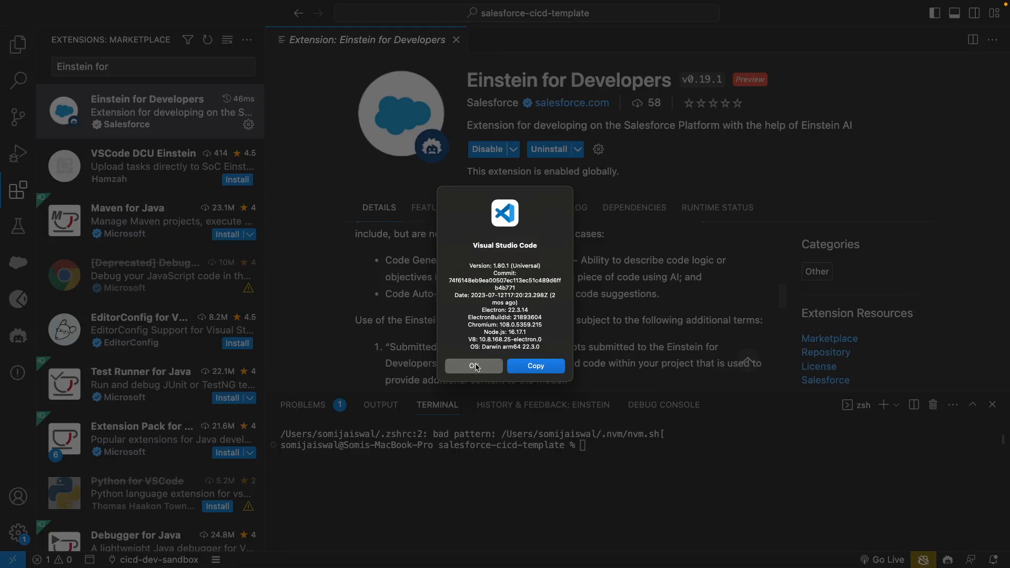
{"action": "left_click", "coordinate": [473, 366]}
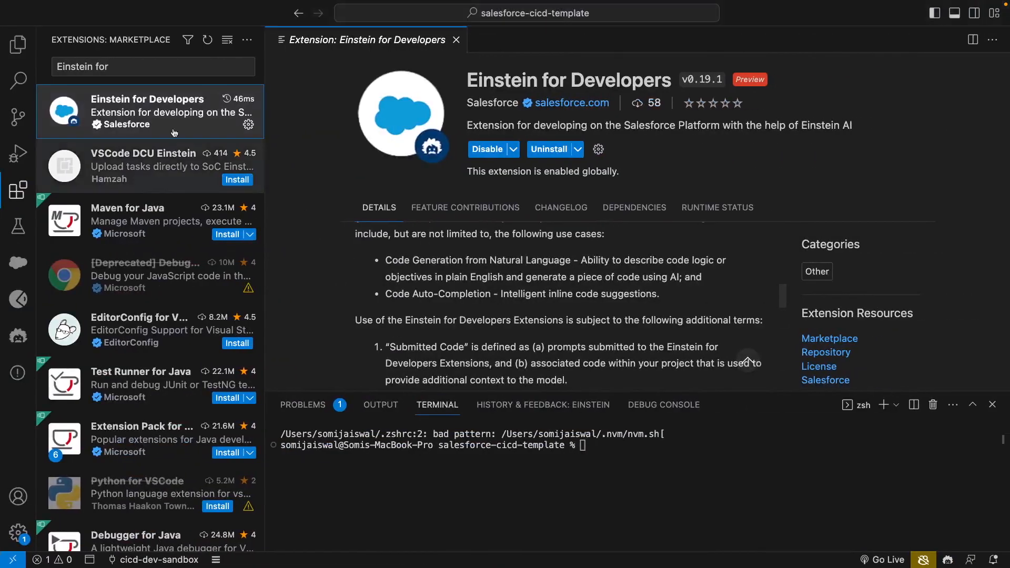
{"action": "left_click", "coordinate": [18, 44]}
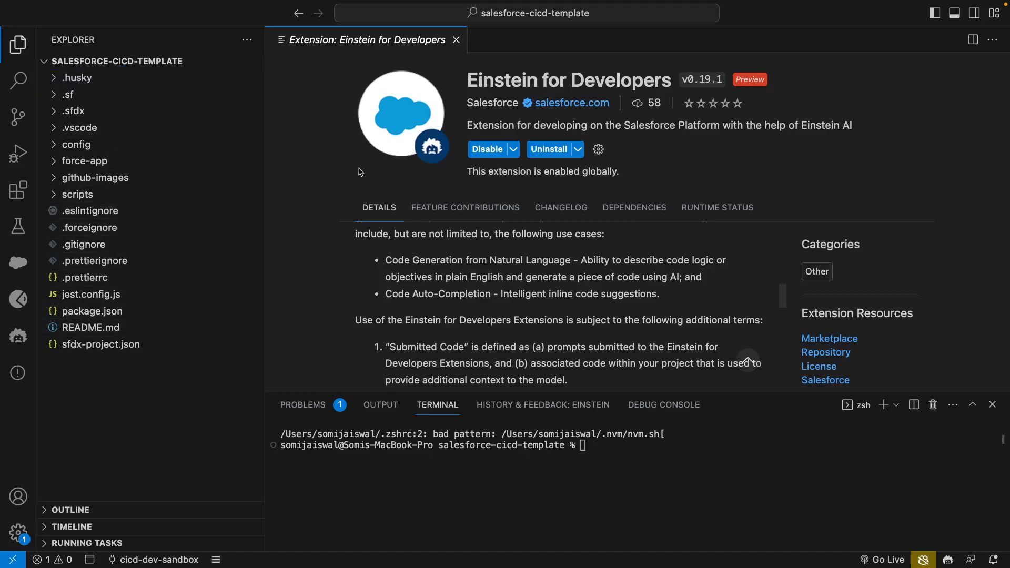
{"action": "mouse_move", "coordinate": [402, 221]}
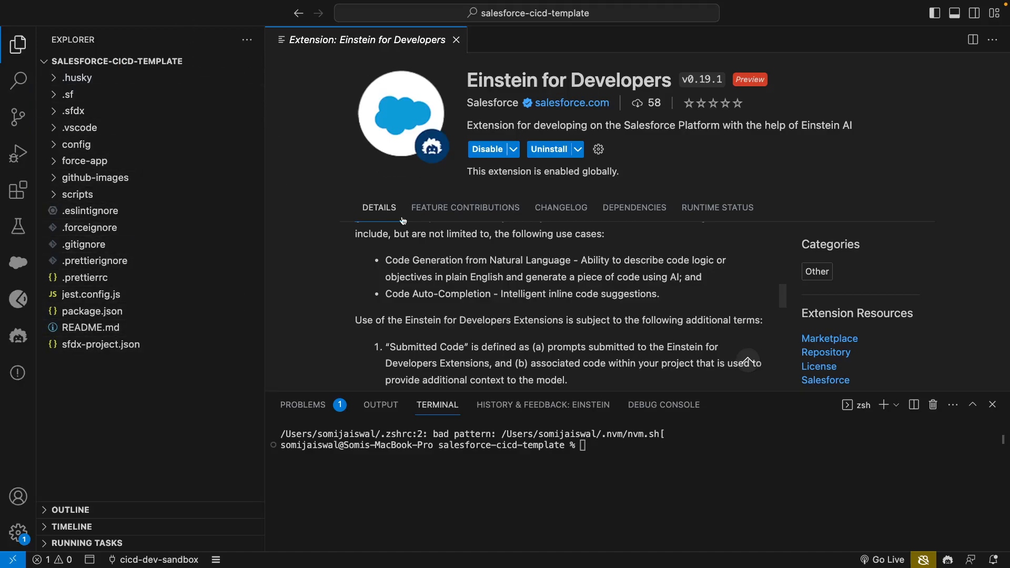
Bring up the Command Palette and start typing 'creat' to browse commands.
{"action": "key", "text": "Cmd+Shift+P"}
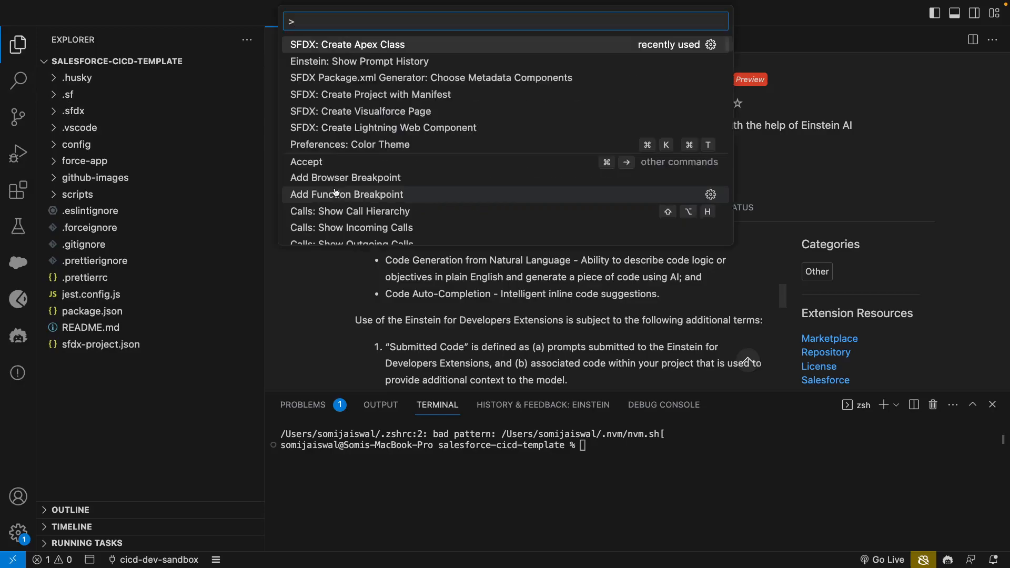
{"action": "type", "text": "creat"}
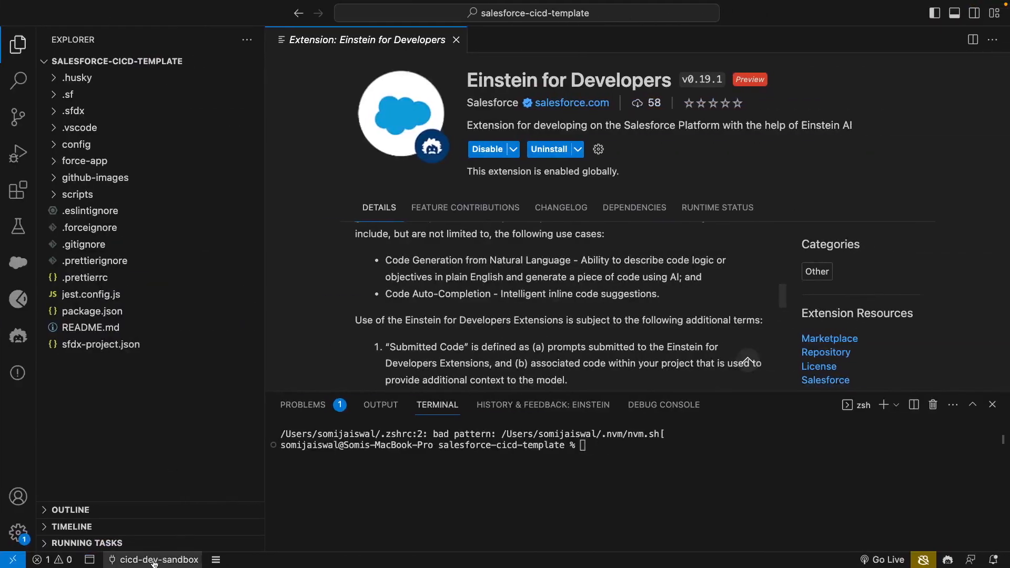
{"action": "mouse_move", "coordinate": [153, 559]}
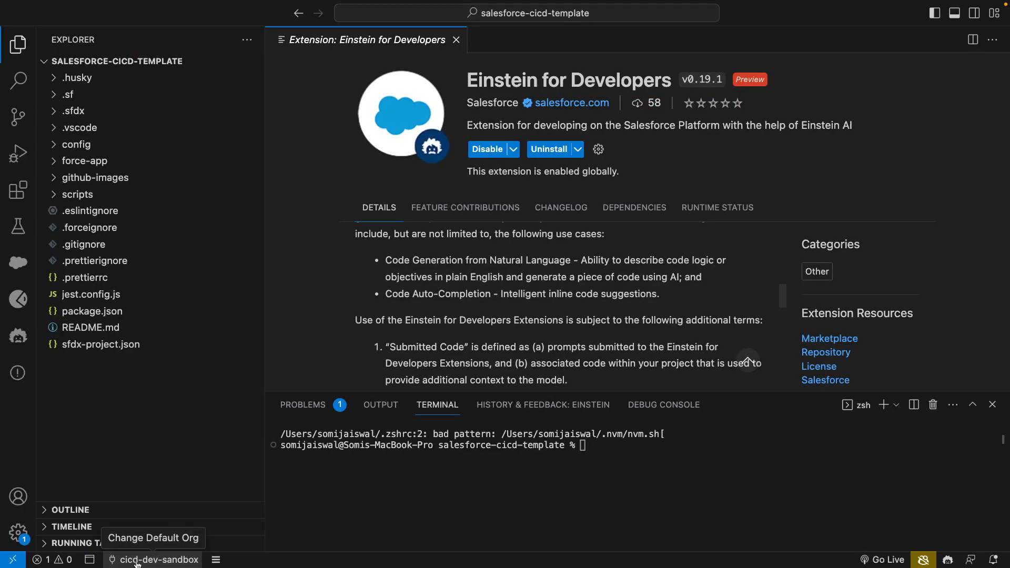
{"action": "mouse_move", "coordinate": [313, 303]}
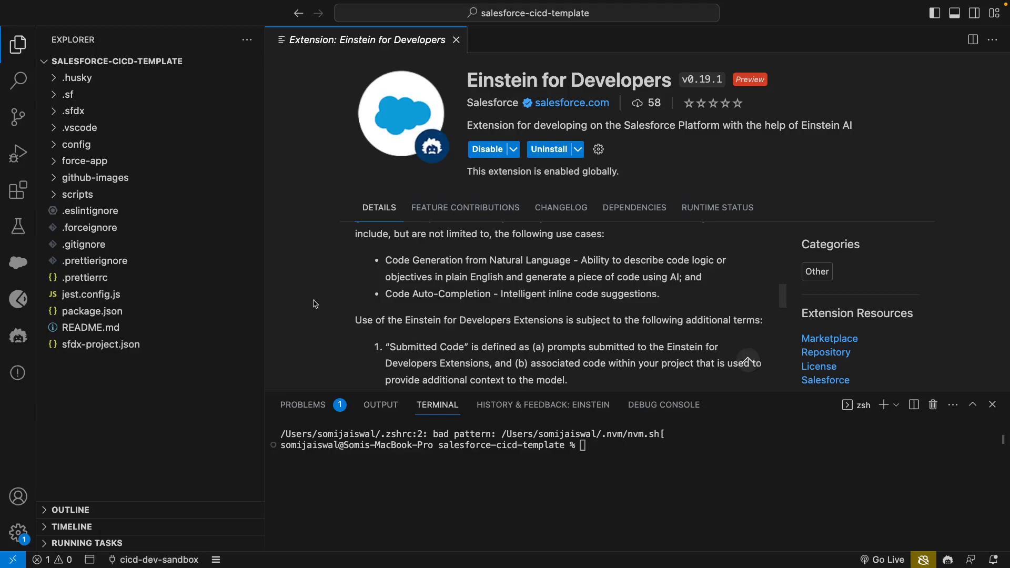
Type 'auth' in the Command Palette to list the SFDX: Authorize an Org commands.
{"action": "type", "text": "ai"}
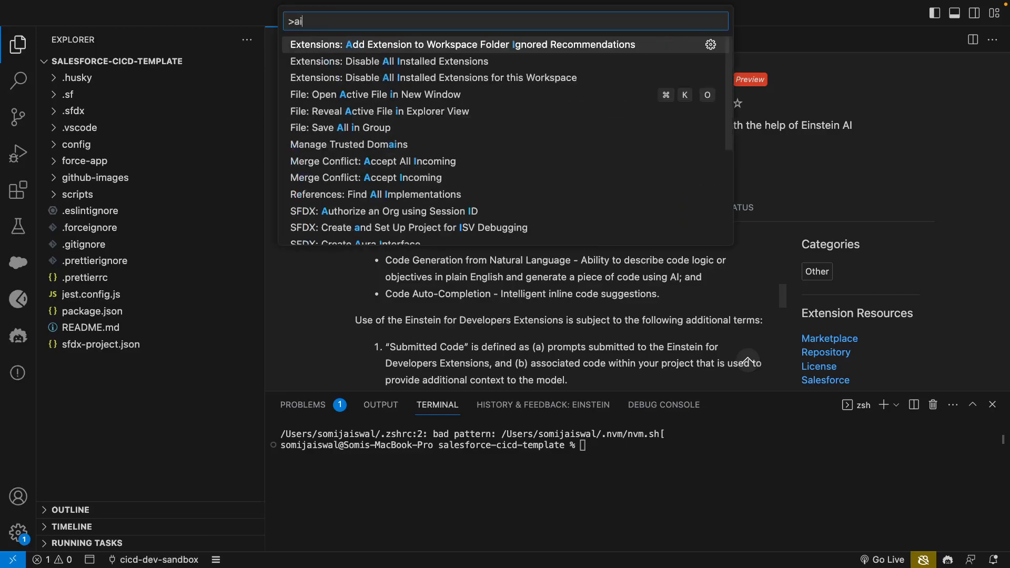
{"action": "type", "text": "ut"}
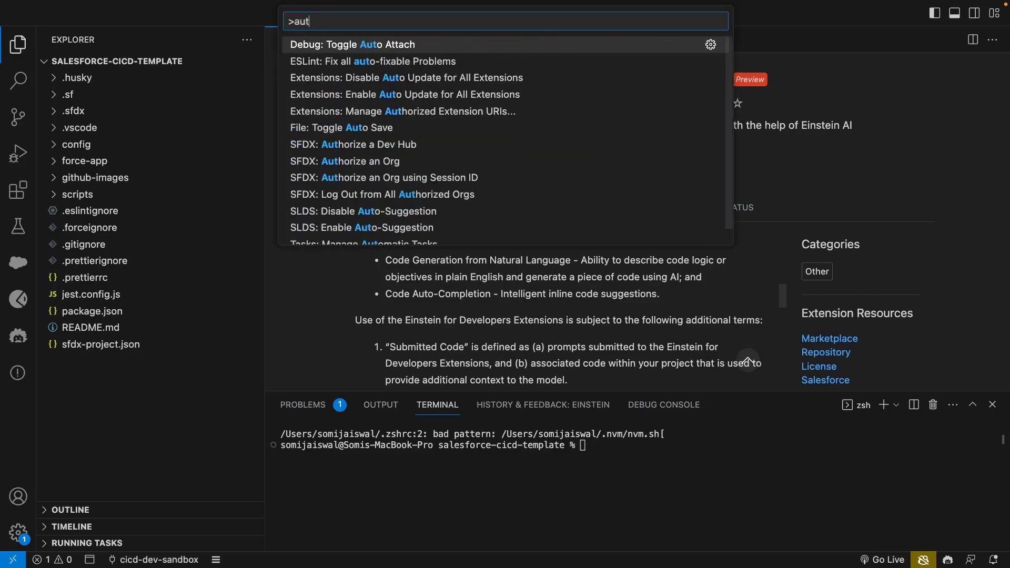
{"action": "type", "text": "h"}
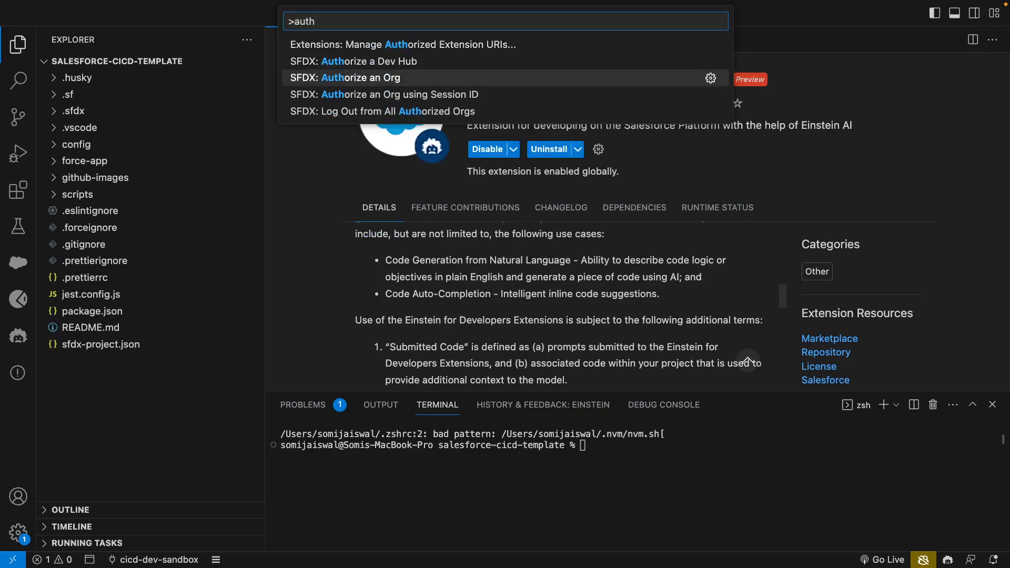
{"action": "mouse_move", "coordinate": [334, 185]}
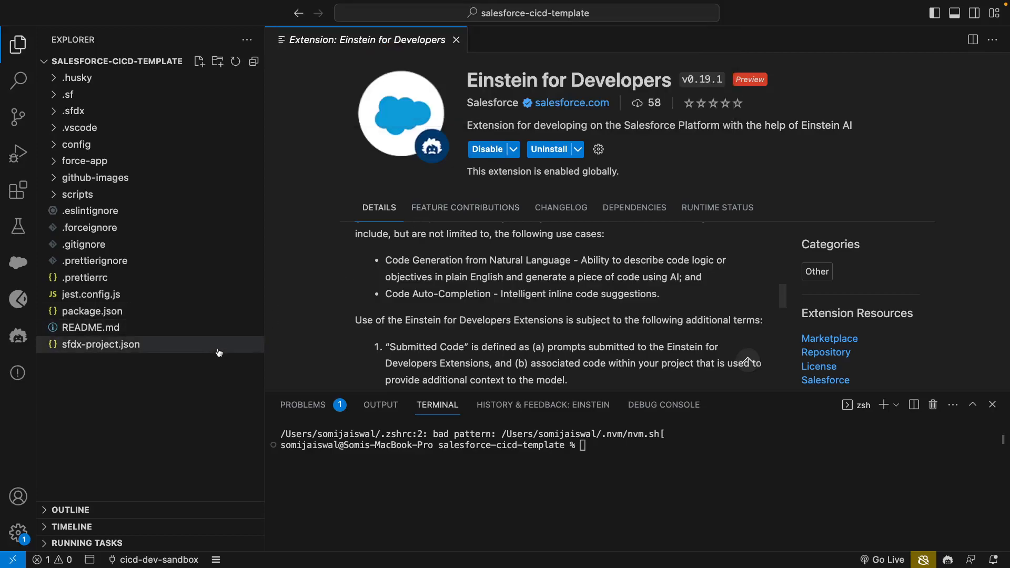
{"action": "mouse_move", "coordinate": [158, 285]}
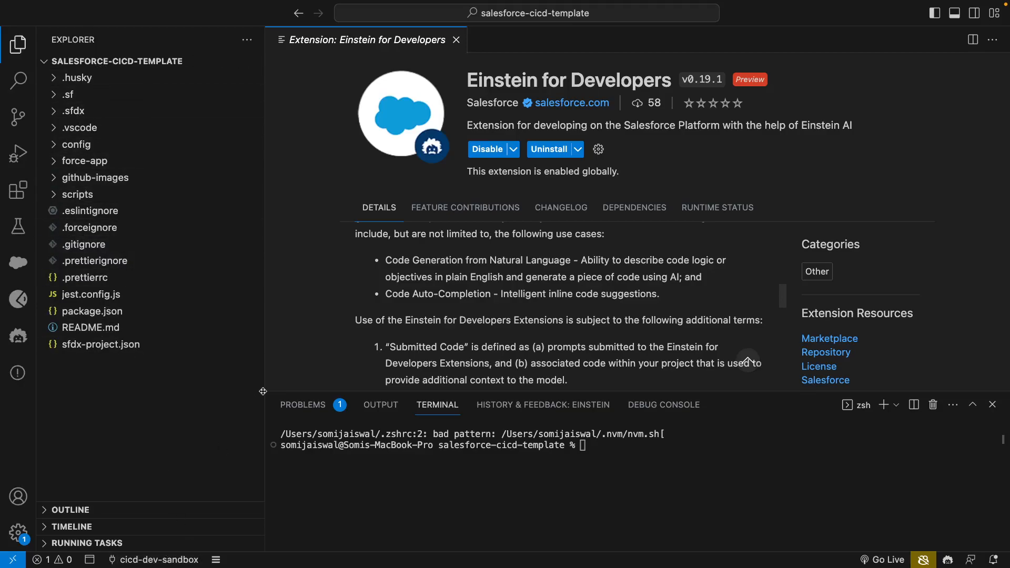
{"action": "mouse_move", "coordinate": [208, 504]}
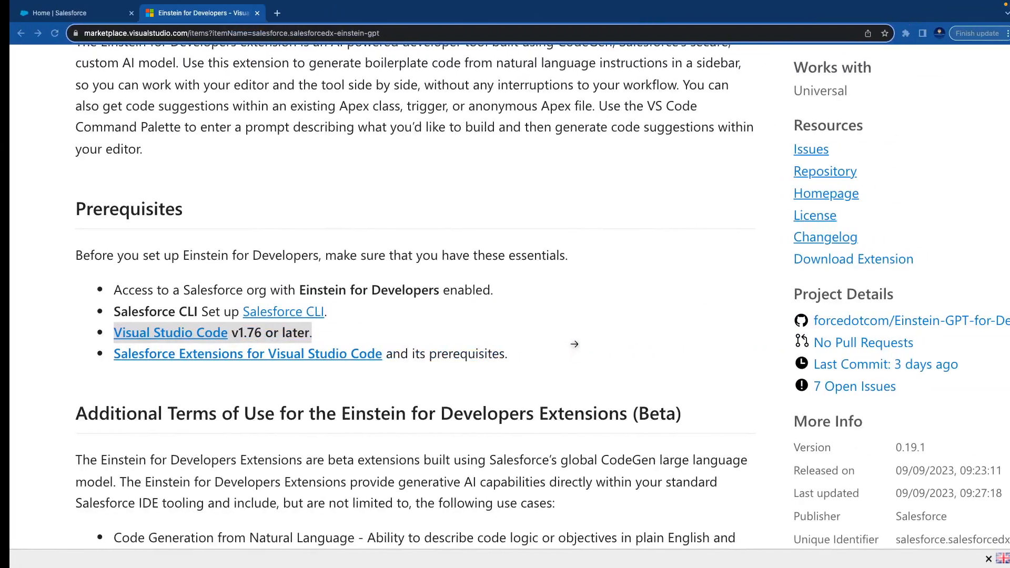
Search Quick Find for 'Einstein' and open the Einstein for Developers Setup page.
{"action": "left_click", "coordinate": [64, 12]}
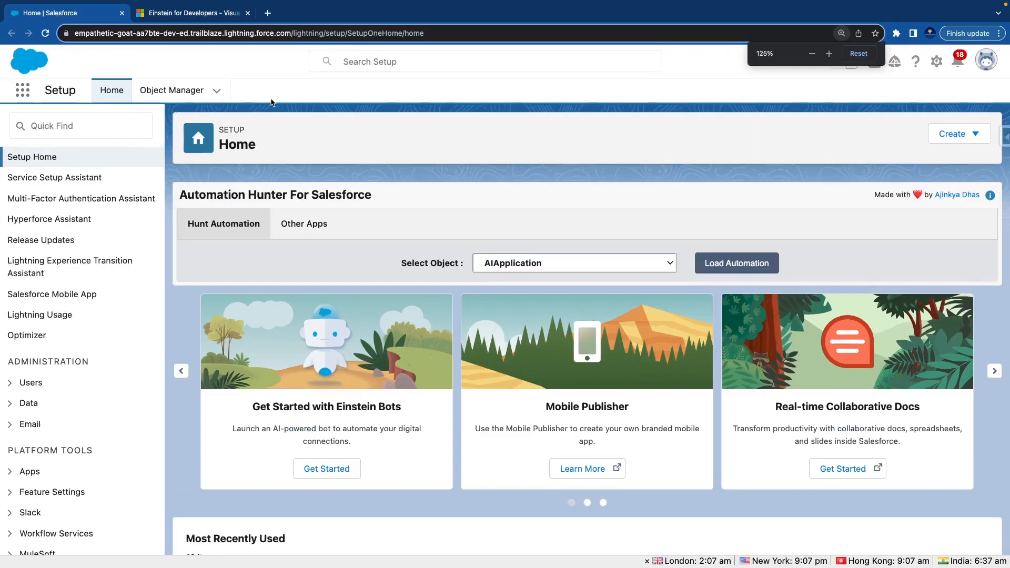
{"action": "left_click", "coordinate": [80, 125]}
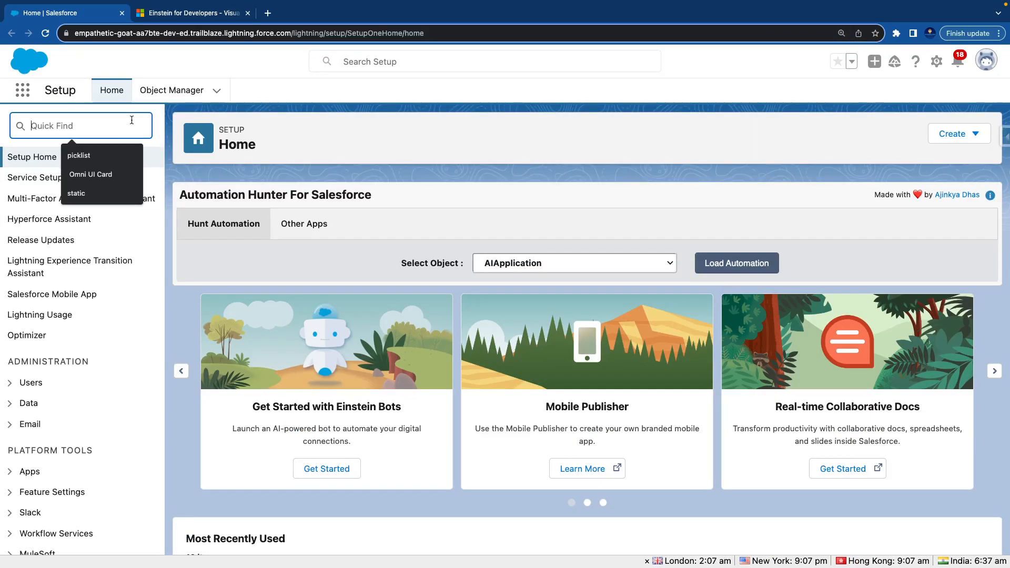
{"action": "type", "text": "Einstein"}
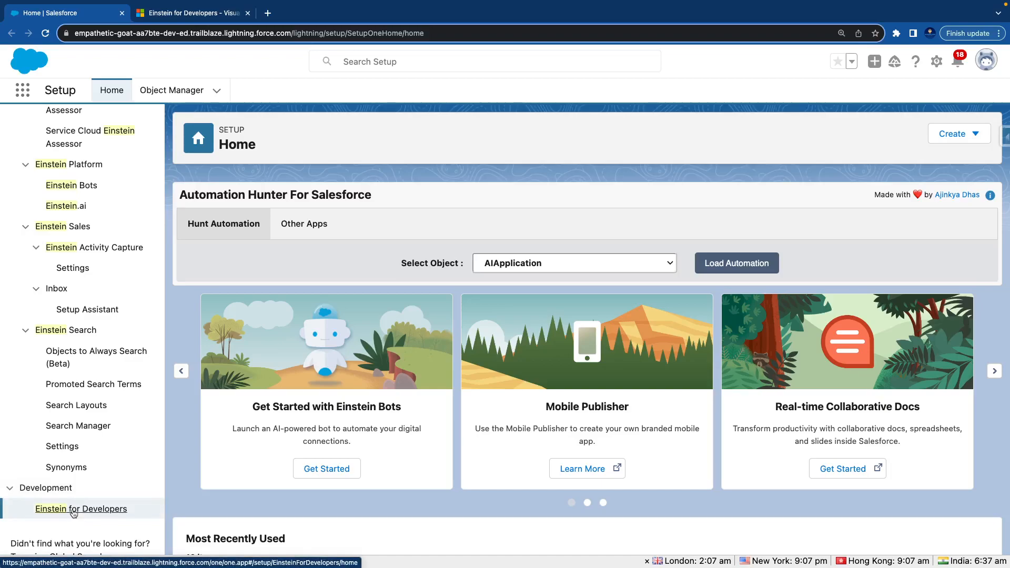
{"action": "left_click", "coordinate": [81, 508]}
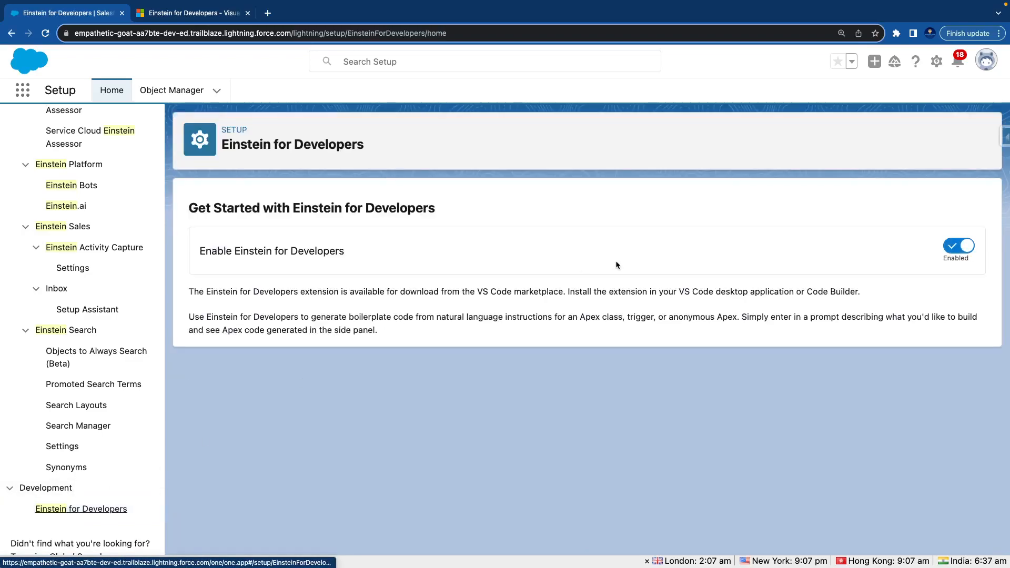
{"action": "mouse_move", "coordinate": [703, 253]}
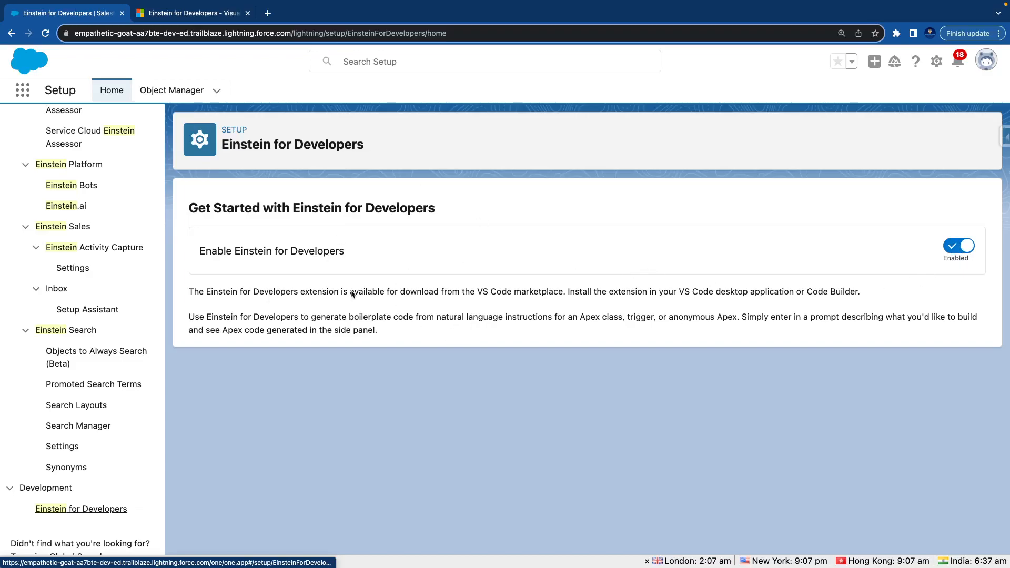
{"action": "mouse_move", "coordinate": [396, 200]}
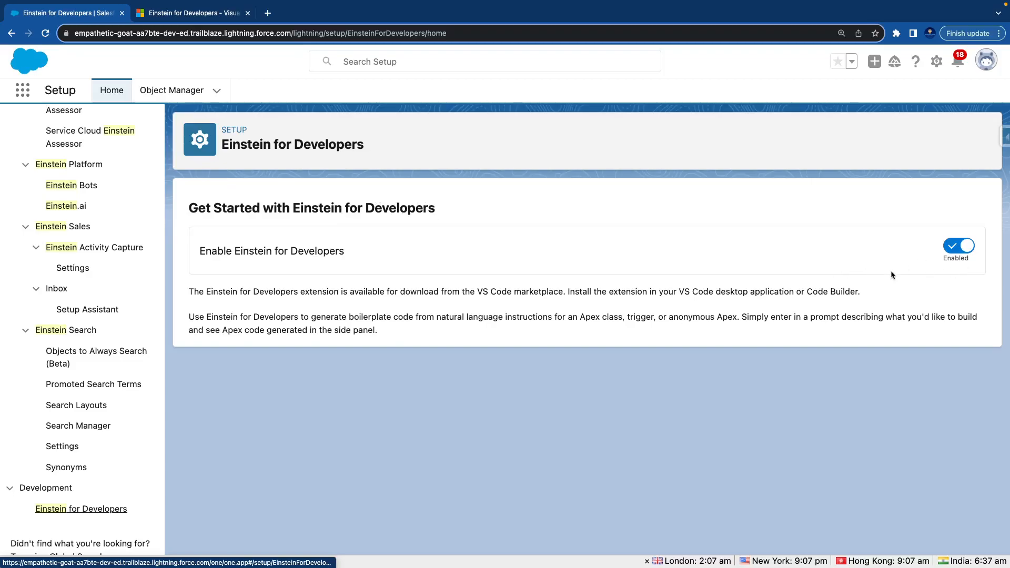
{"action": "mouse_move", "coordinate": [682, 300]}
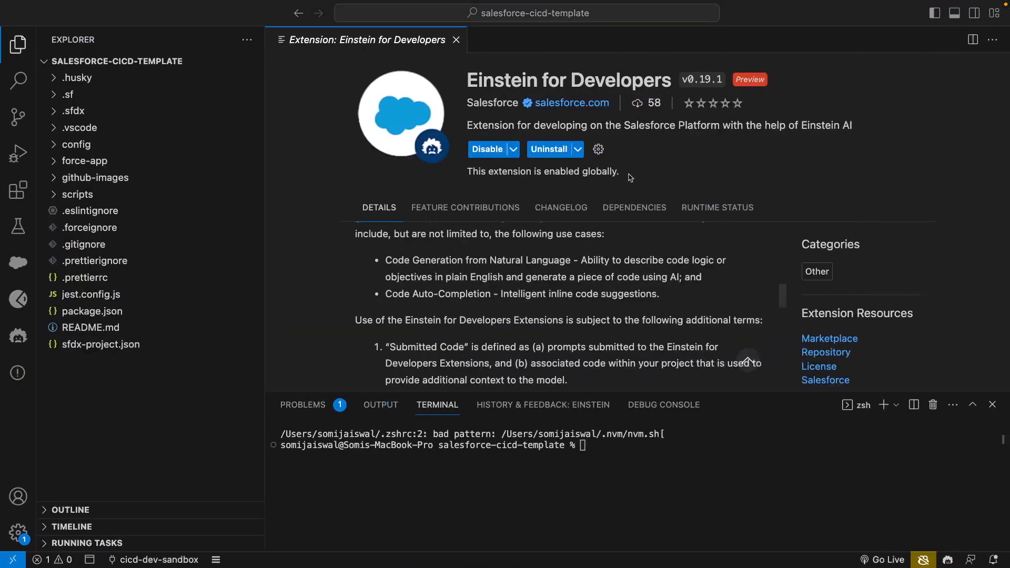
Close the extension tab, expand force-app and classes, and name the new Apex class EinsteinTesting.
{"action": "left_click", "coordinate": [456, 40]}
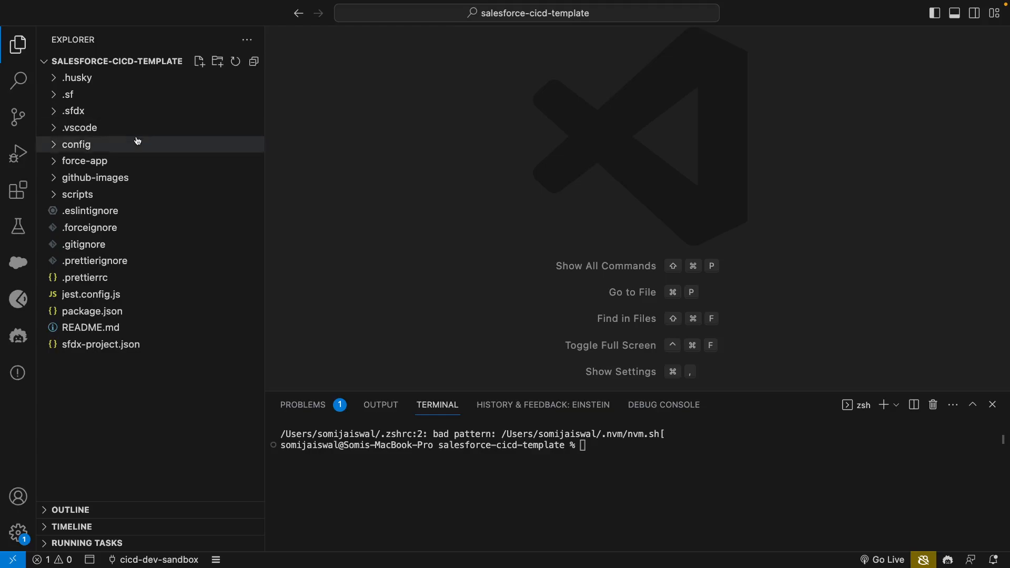
{"action": "mouse_move", "coordinate": [90, 161]}
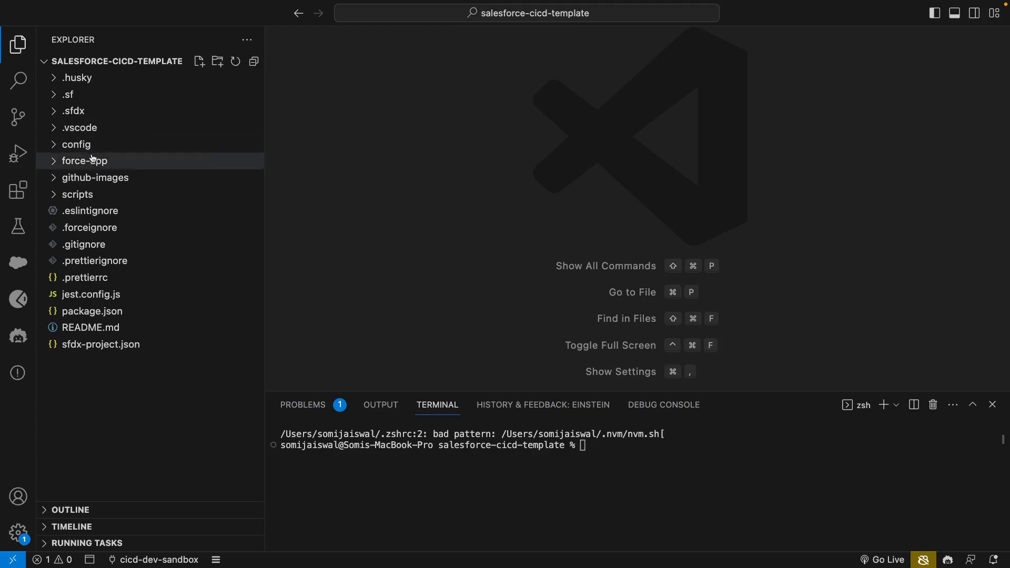
{"action": "mouse_move", "coordinate": [84, 160]}
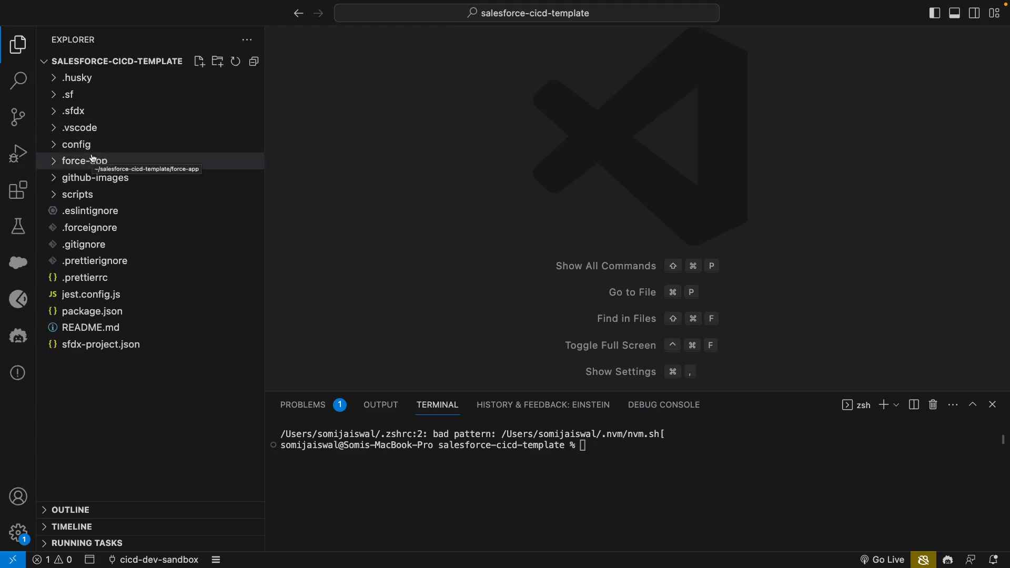
{"action": "left_click", "coordinate": [82, 161]}
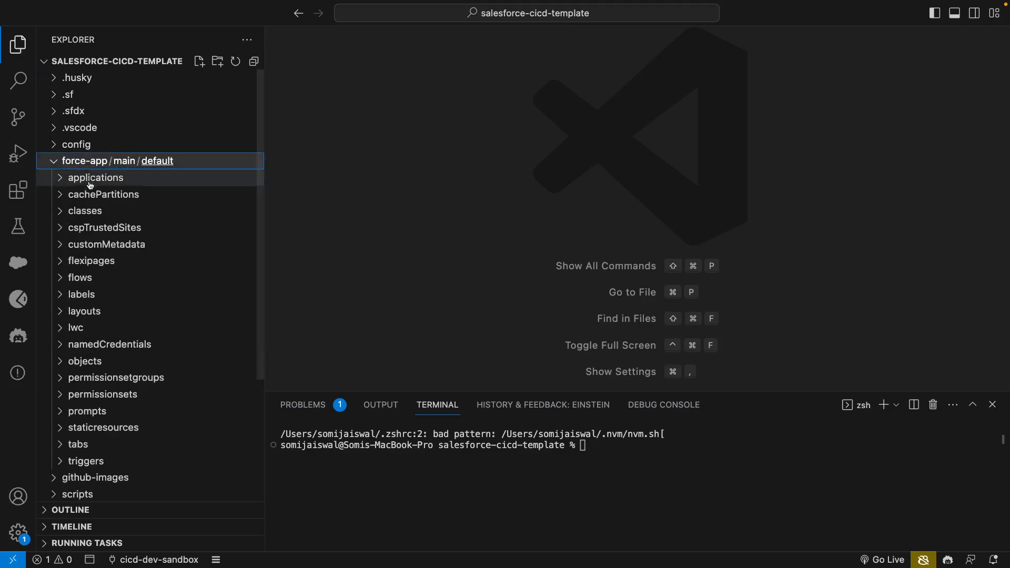
{"action": "left_click", "coordinate": [84, 210]}
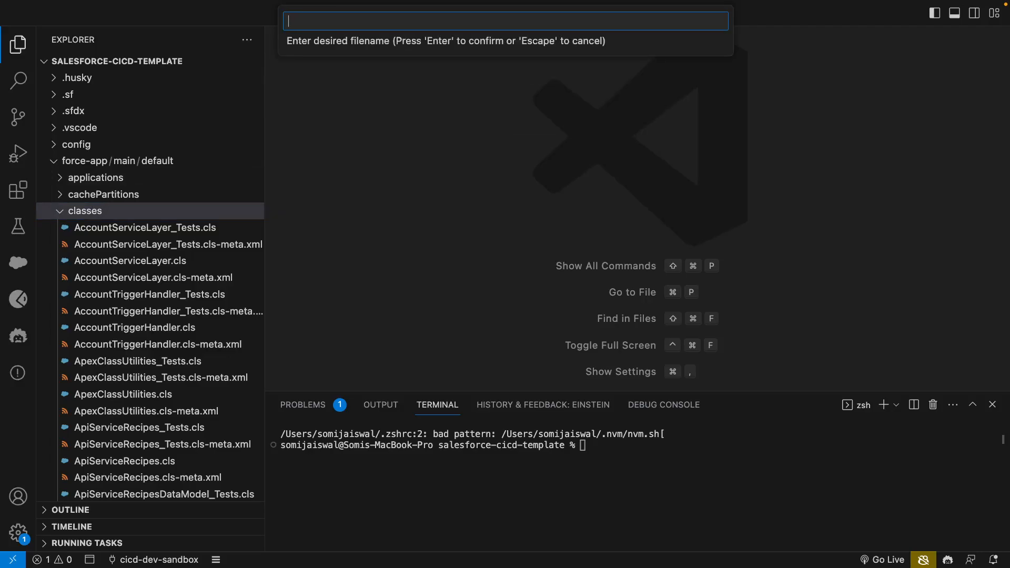
{"action": "type", "text": "Einste"}
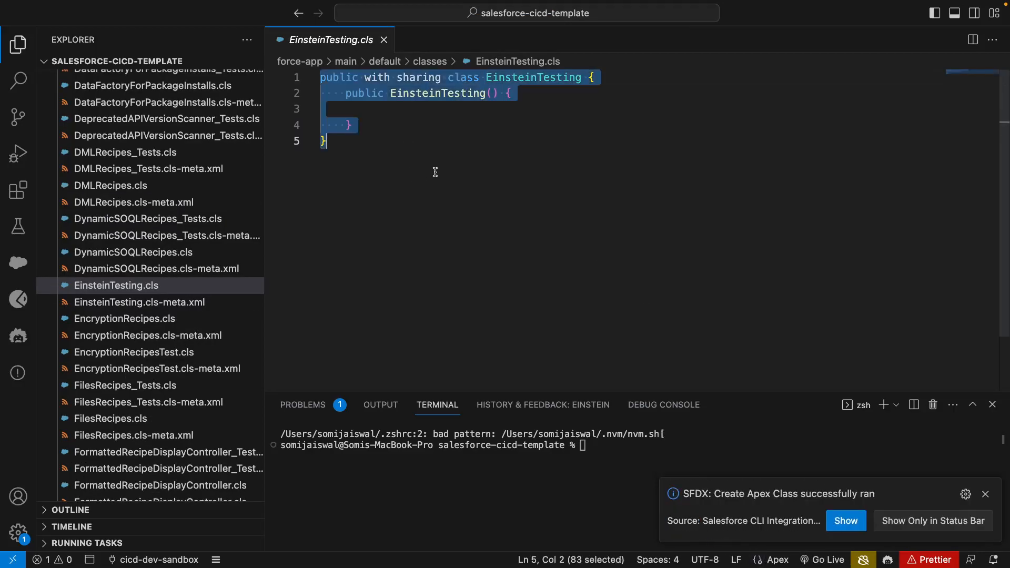
Clear the class stub and write a prompt requesting a GetAccounts class returning 10 records.
{"action": "key", "text": "Delete"}
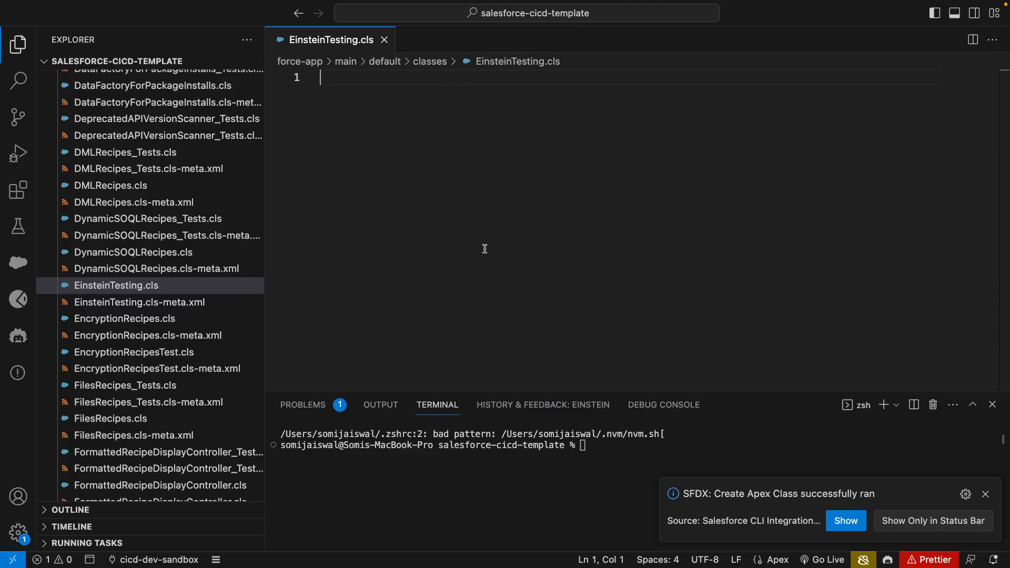
{"action": "mouse_move", "coordinate": [455, 101]}
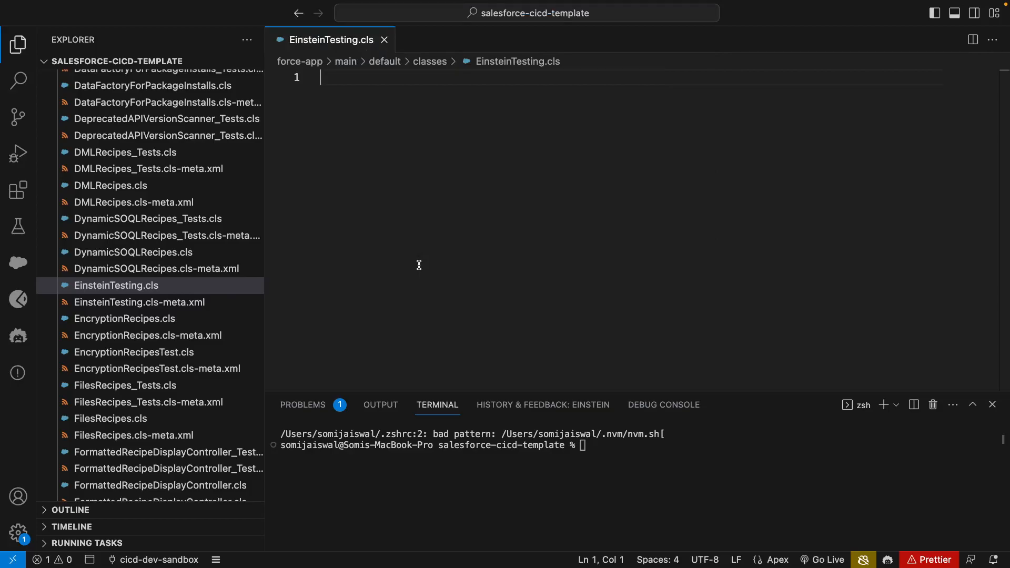
{"action": "type", "text": "I want to create an Apex clas"}
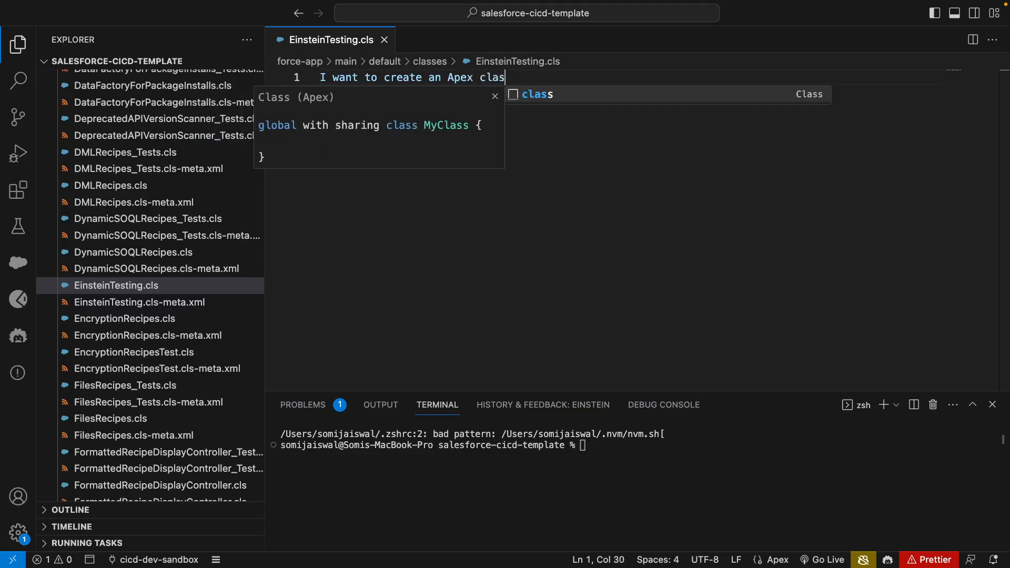
{"action": "type", "text": "that"}
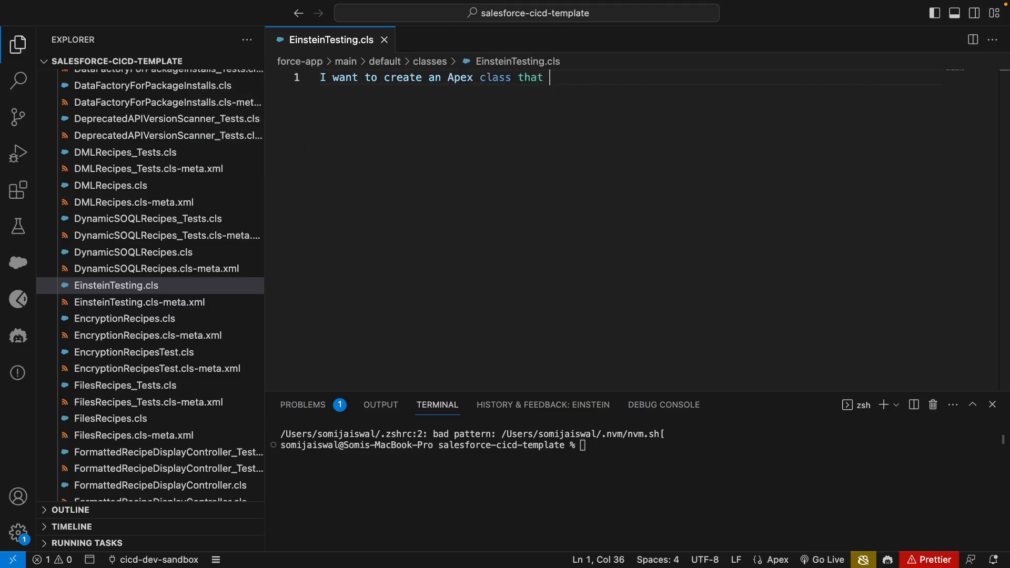
{"action": "type", "text": "retu"}
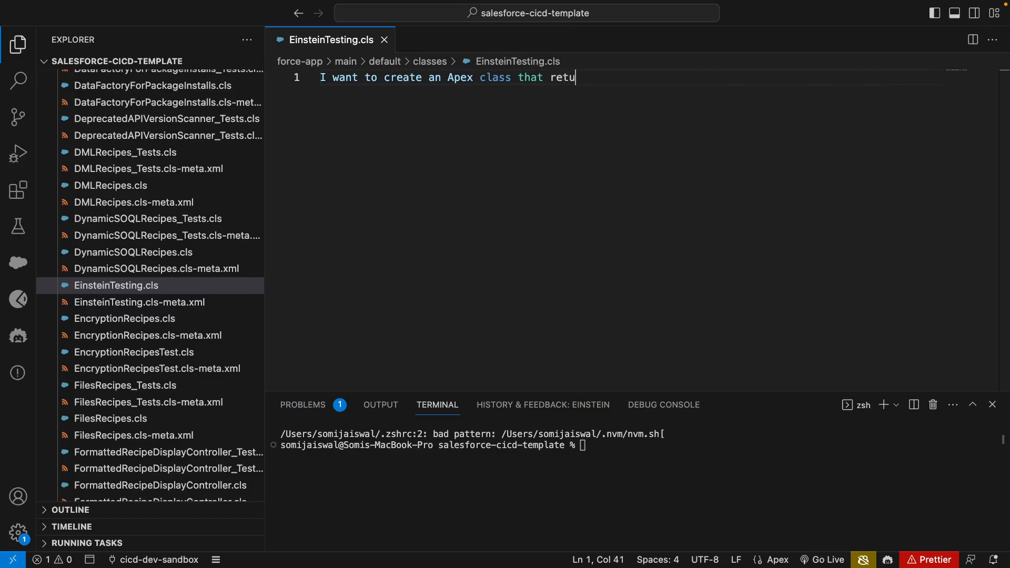
{"action": "key", "text": "Backspace"}
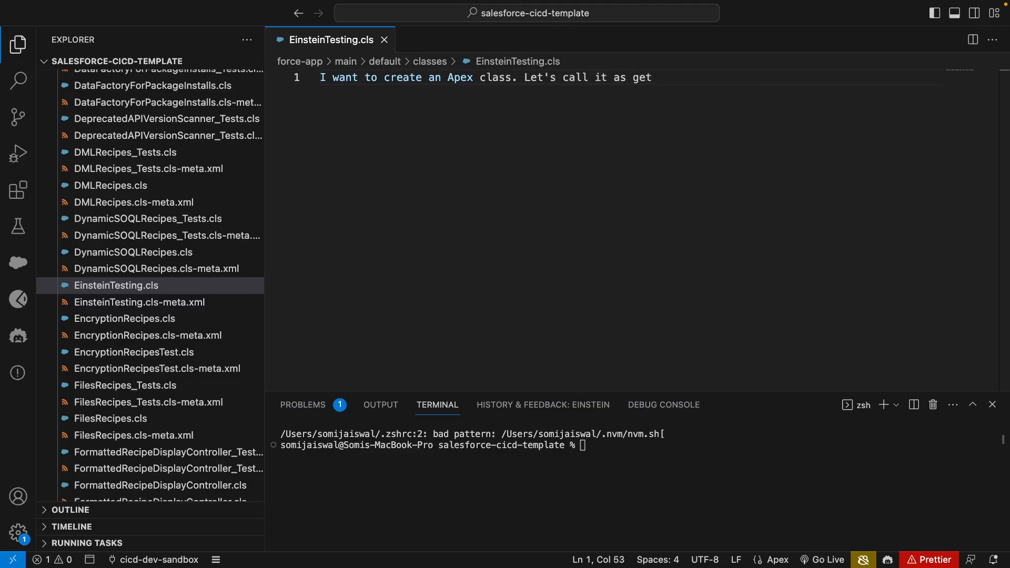
{"action": "type", "text": "GetA"}
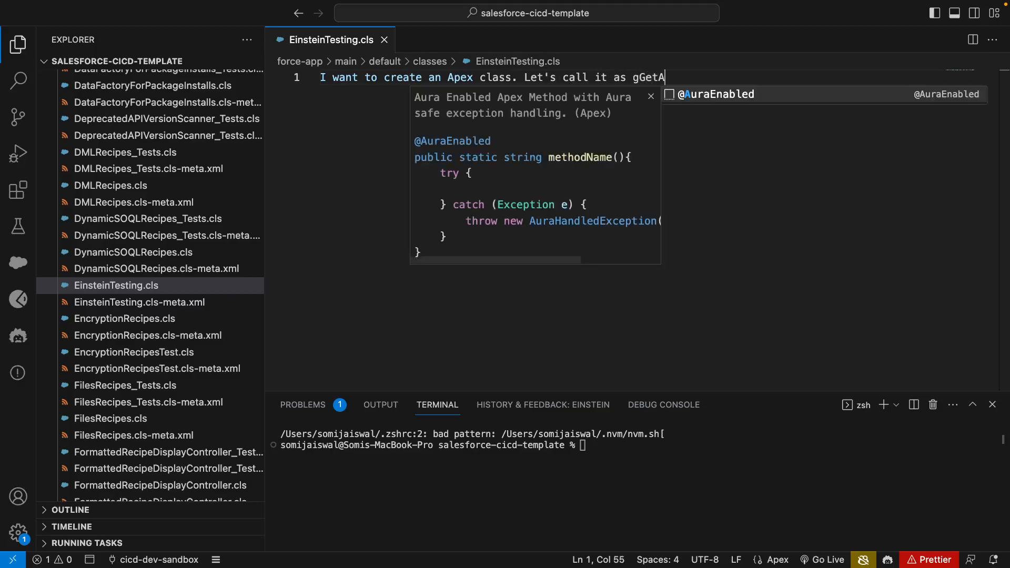
{"action": "key", "text": "BackSpace"}
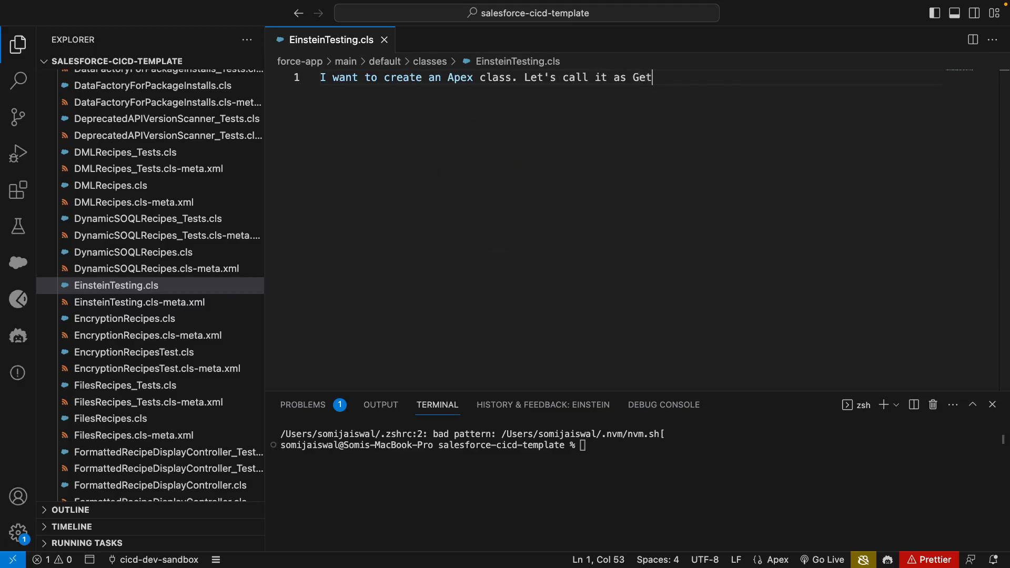
{"action": "type", "text": "Accounts. It should"}
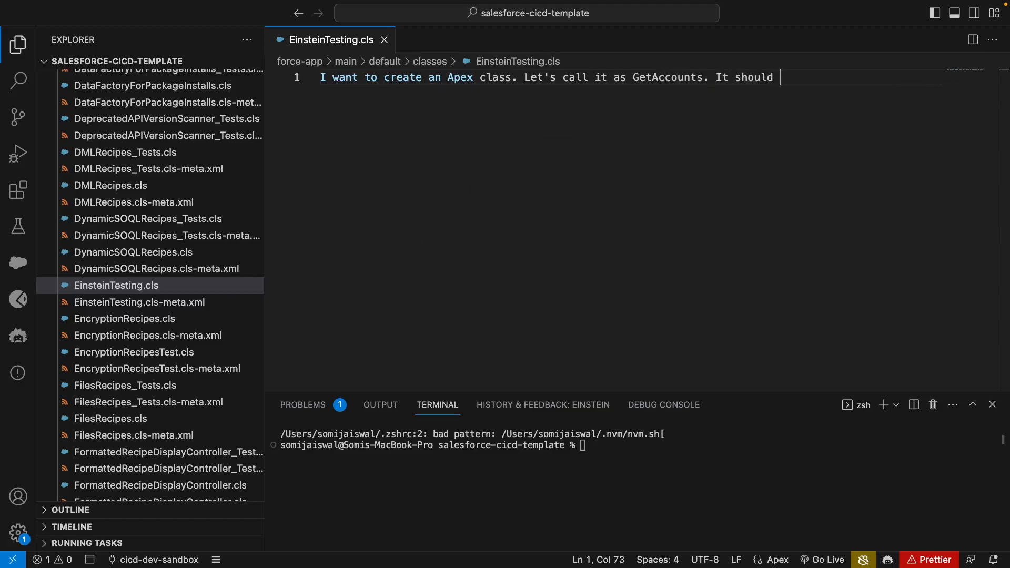
{"action": "type", "text": "return q"}
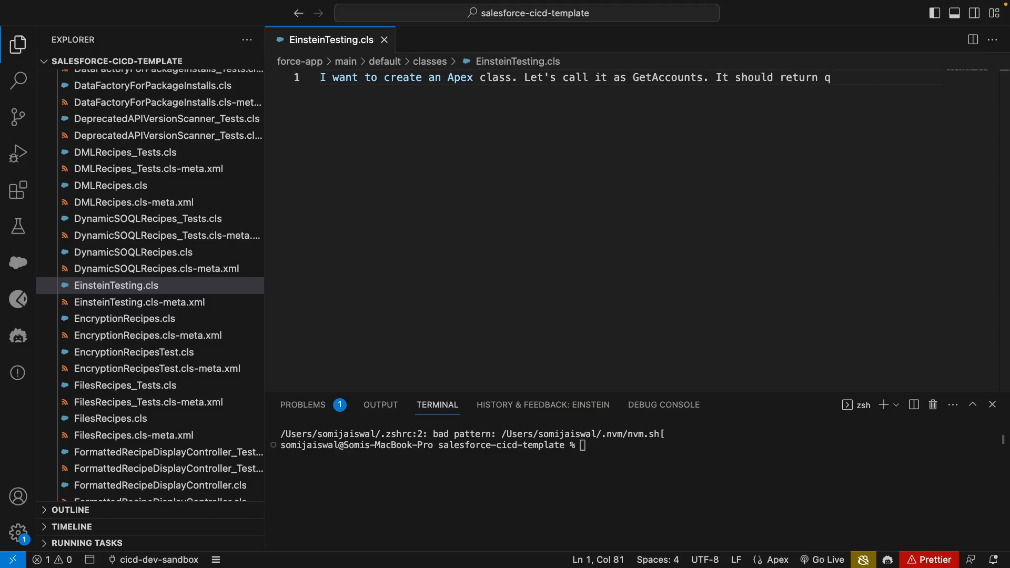
{"action": "type", "text": "10 r"}
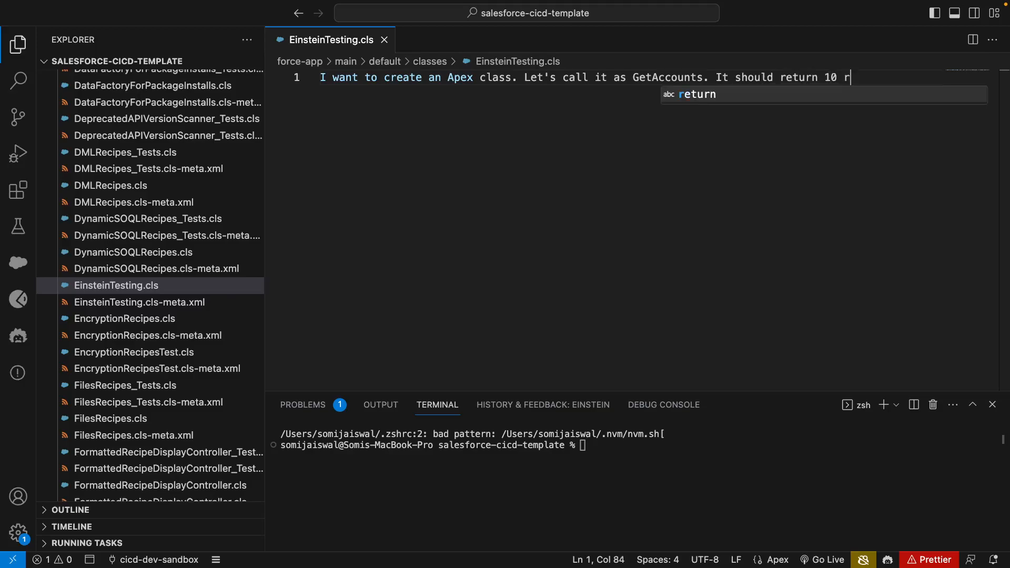
{"action": "type", "text": "ecords"}
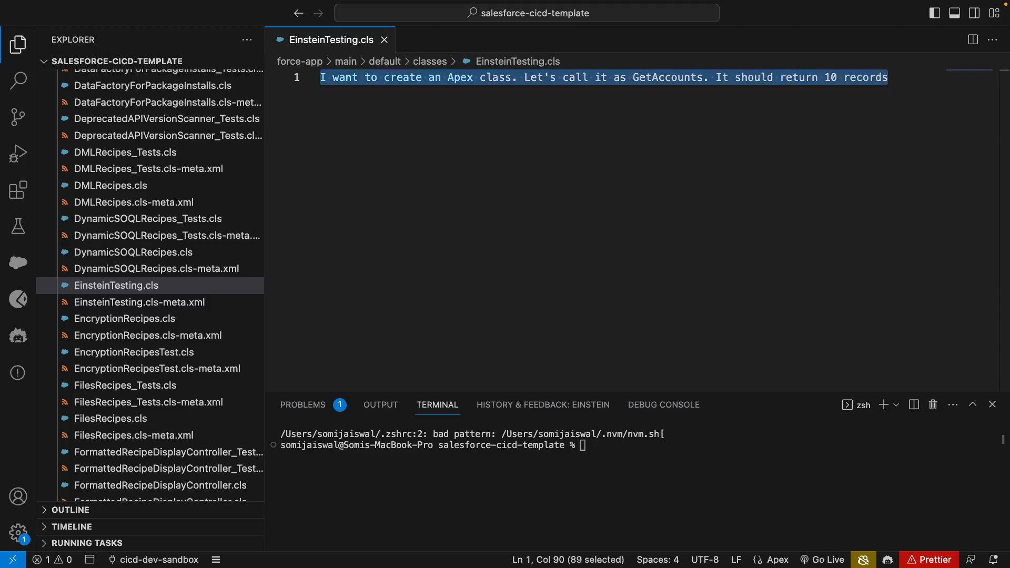
Submit the GetAccounts prompt through Einstein code generation and accept the 10-record class.
{"action": "key", "text": "cmd+shift+p"}
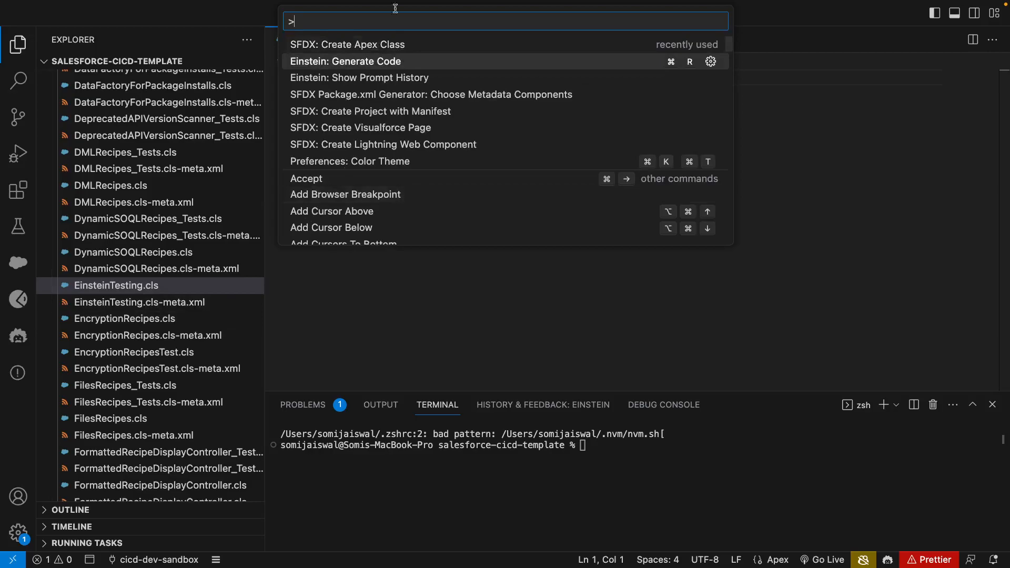
{"action": "left_click", "coordinate": [345, 61]}
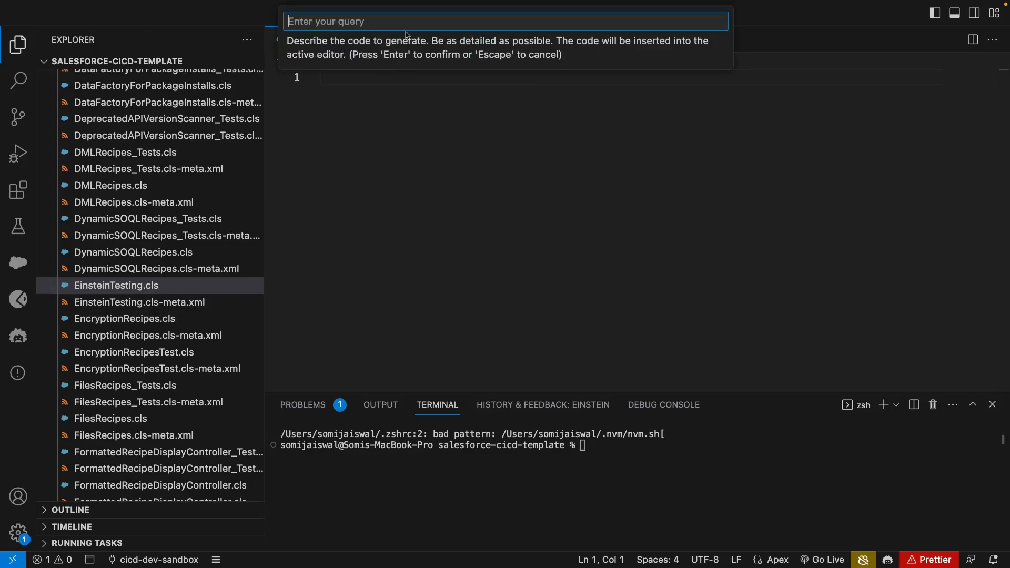
{"action": "type", "text": "I want to create an Apex class. Let's call it as GetAccounts. It should return 10 records"}
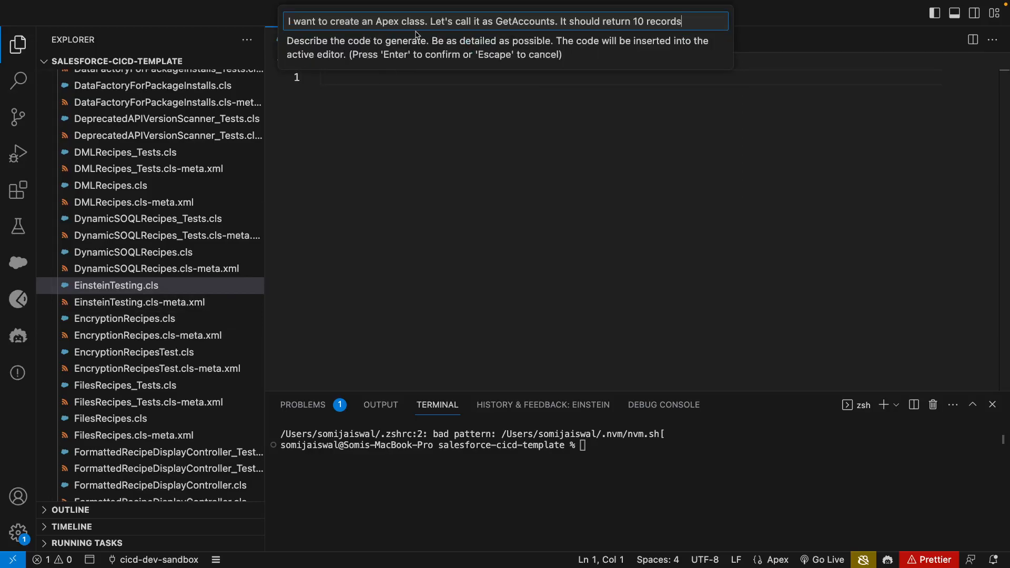
{"action": "key", "text": "Enter"}
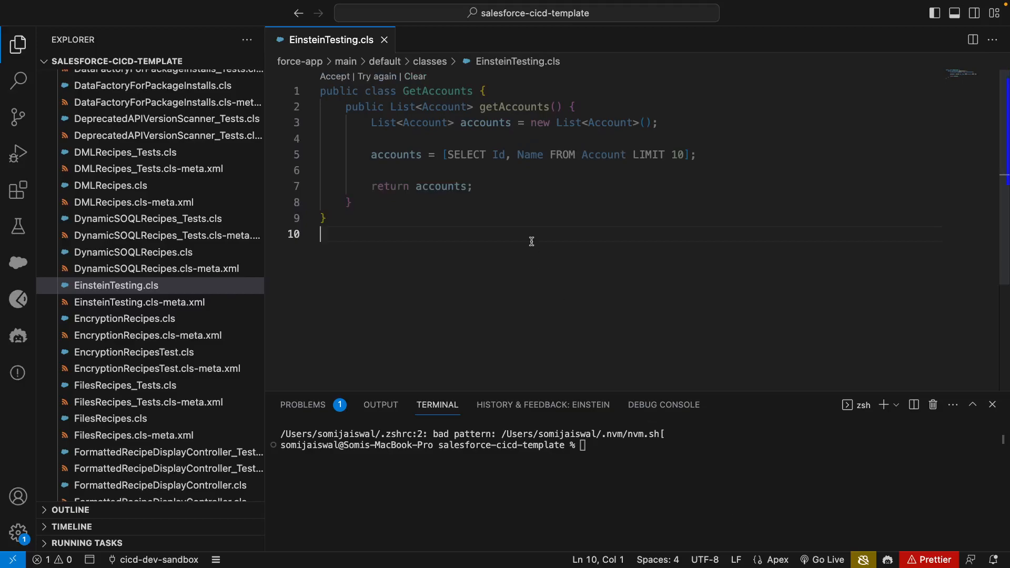
{"action": "mouse_move", "coordinate": [395, 210]}
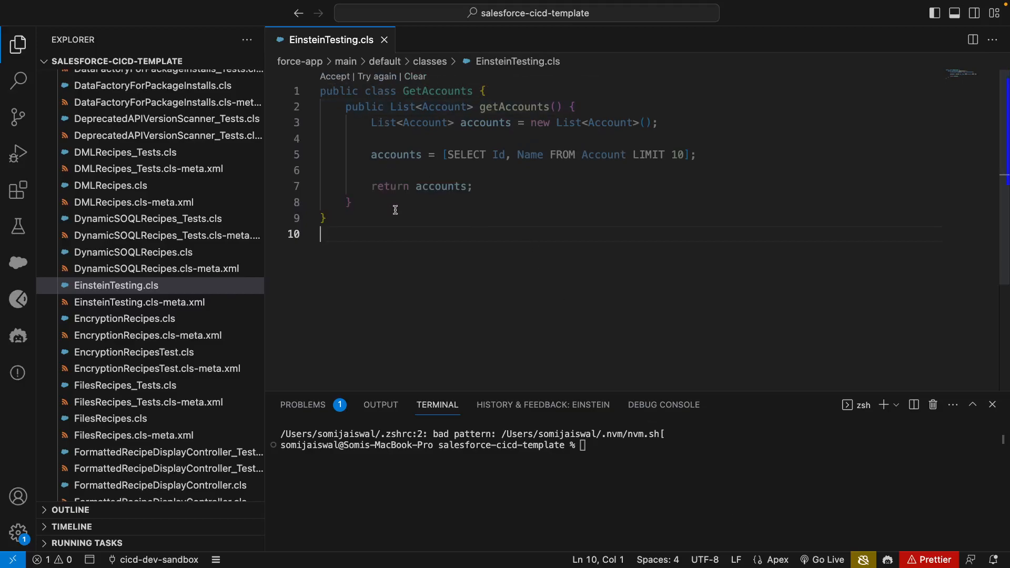
{"action": "mouse_move", "coordinate": [448, 91]}
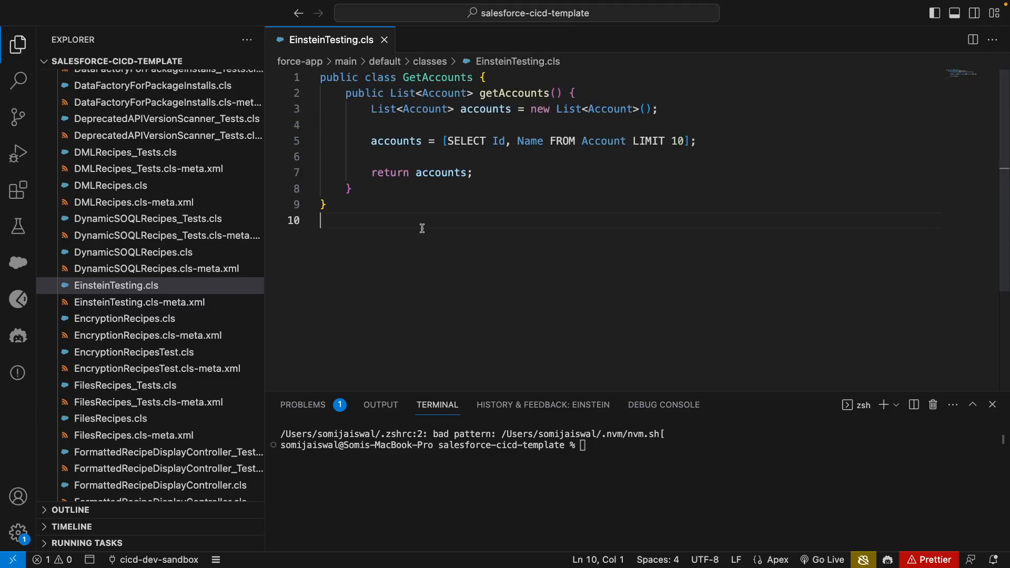
{"action": "key", "text": "cmd+a"}
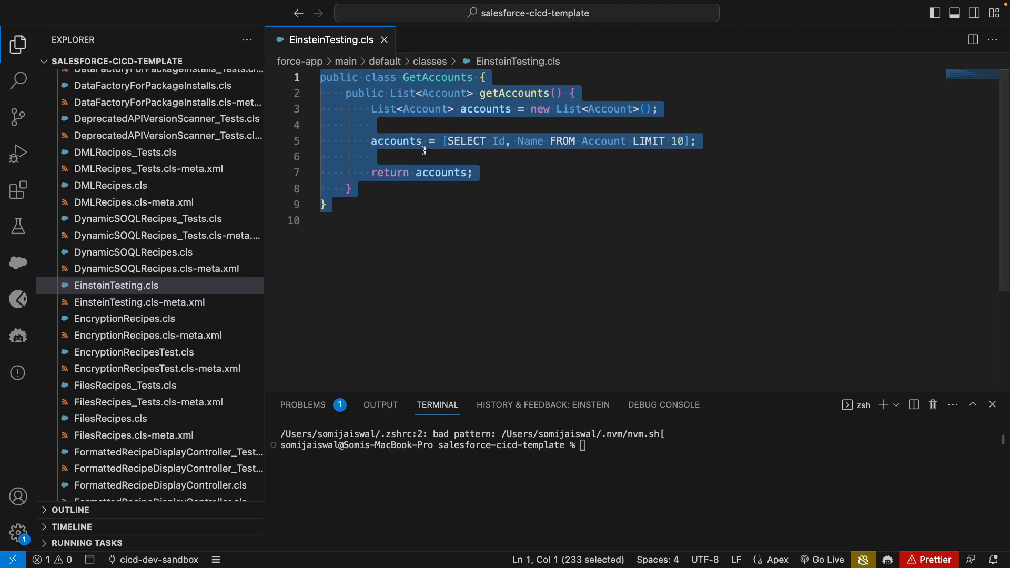
{"action": "left_click", "coordinate": [370, 157]}
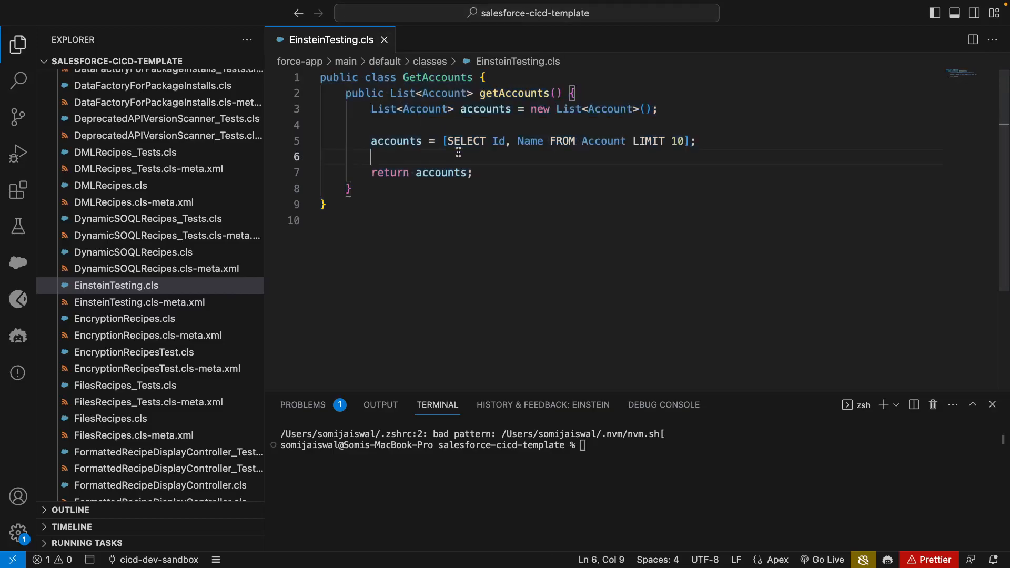
{"action": "mouse_move", "coordinate": [353, 145]}
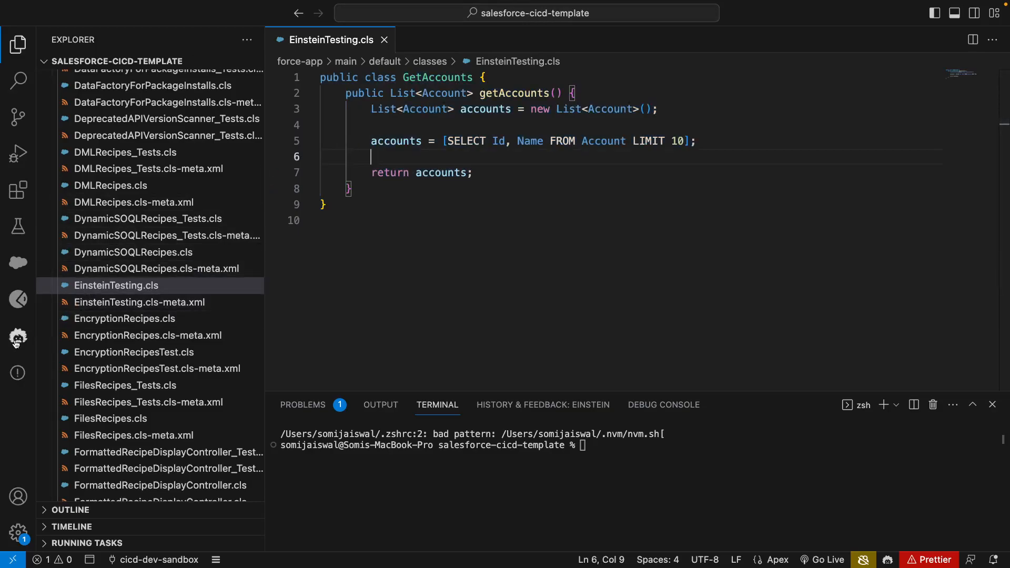
{"action": "mouse_move", "coordinate": [17, 338]}
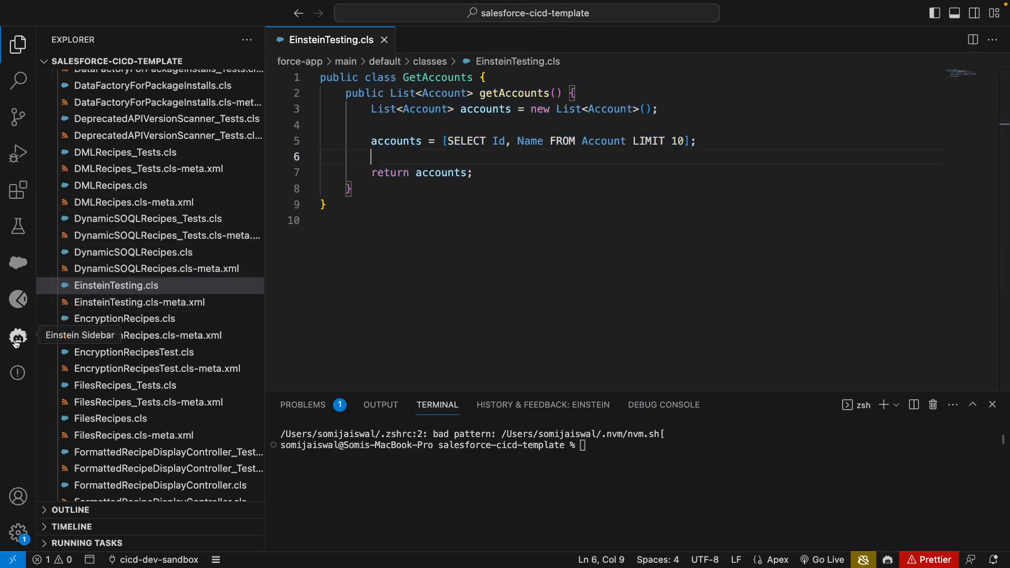
Ask the Einstein sidebar for a getAccounts class returning 10 records and copy its code.
{"action": "left_click", "coordinate": [17, 337]}
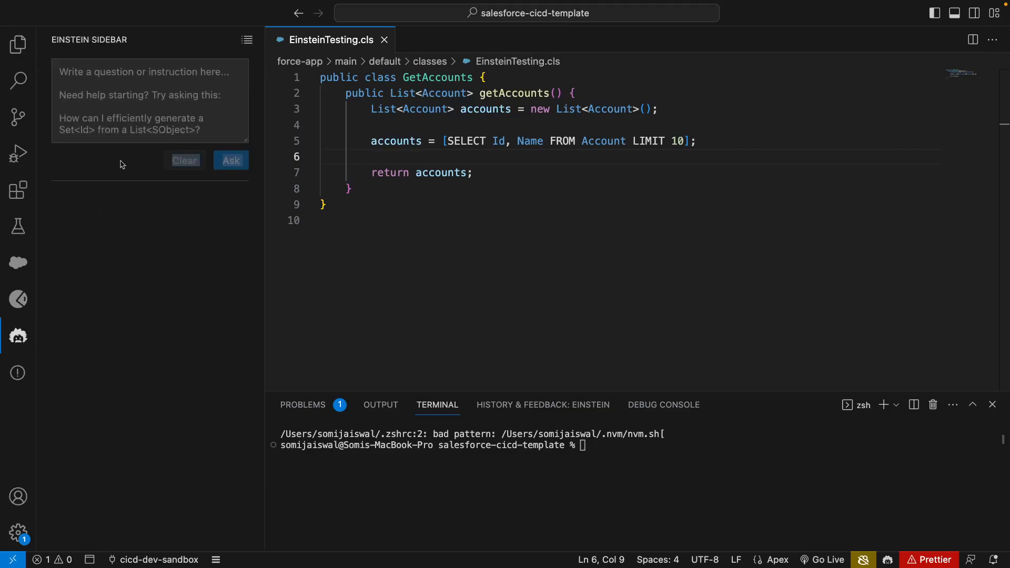
{"action": "mouse_move", "coordinate": [134, 119]}
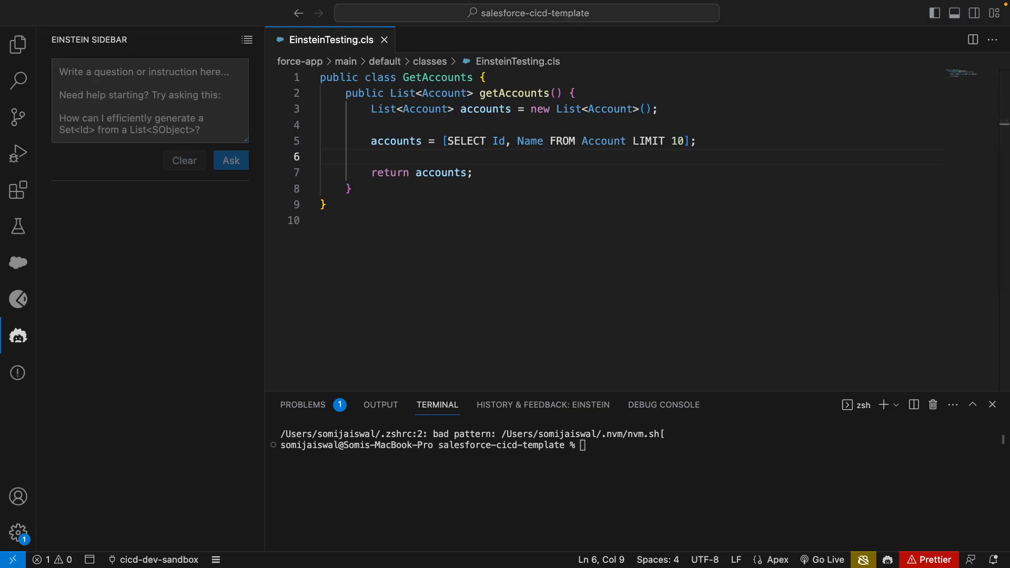
{"action": "left_click", "coordinate": [150, 100]}
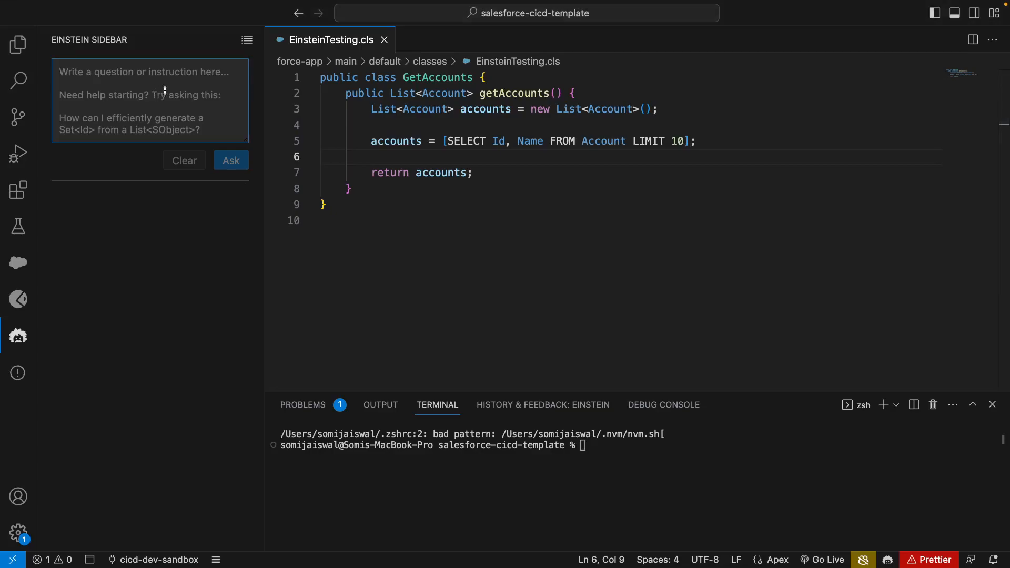
{"action": "type", "text": "I want to create an Apex class. Let's call it getAccounts. It should return 10 records"}
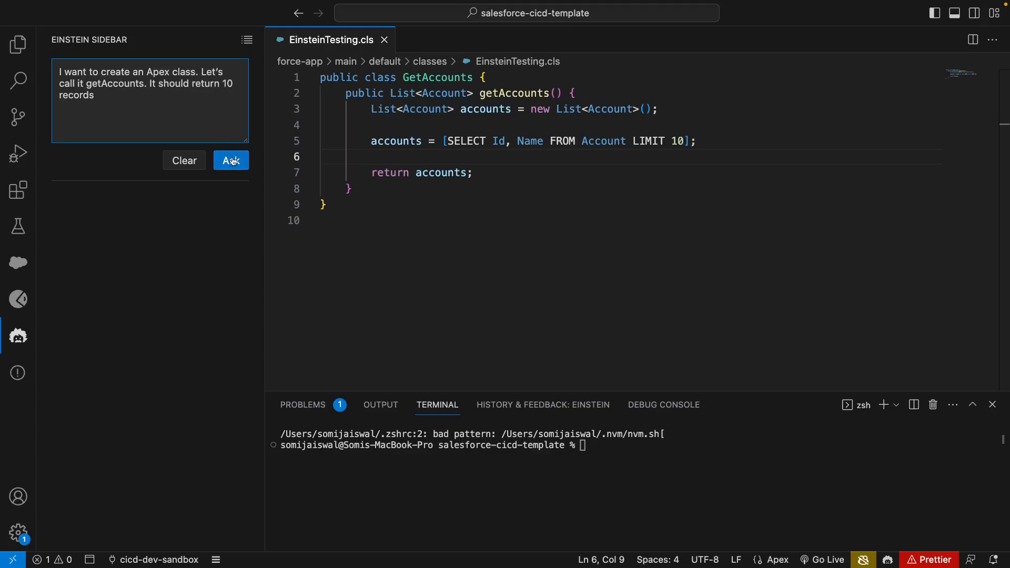
{"action": "left_click", "coordinate": [230, 160]}
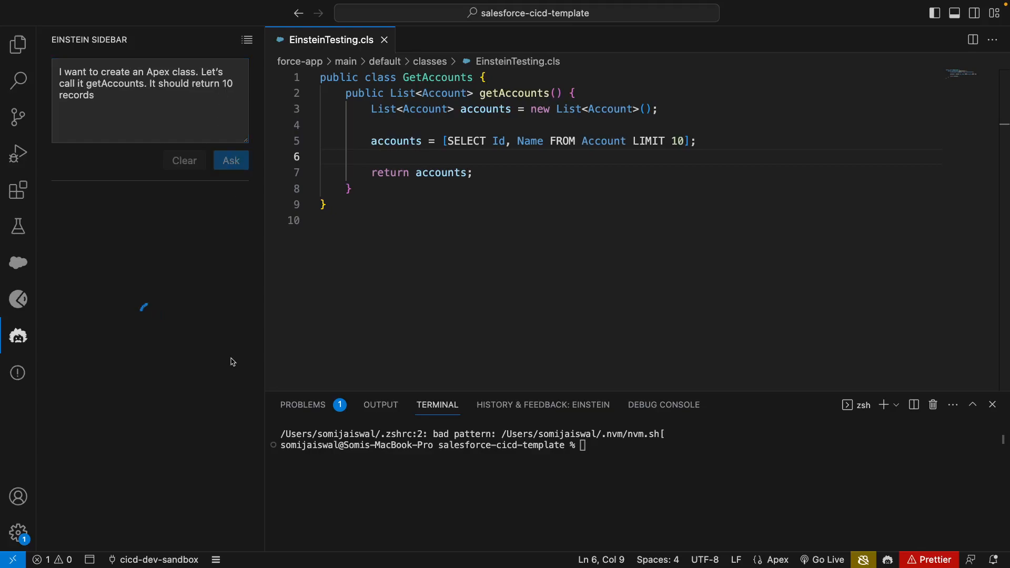
{"action": "left_click", "coordinate": [230, 160]}
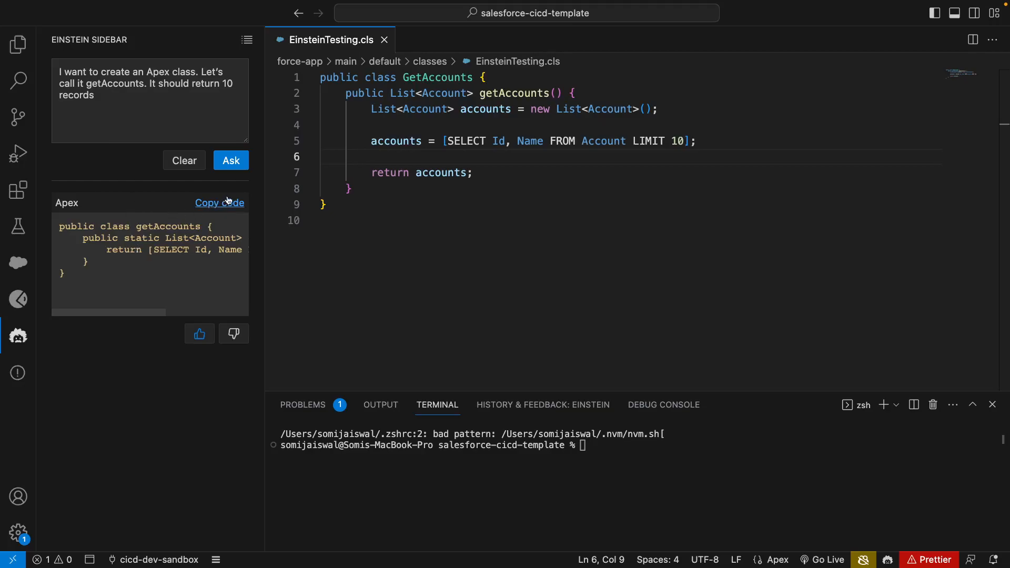
{"action": "left_click", "coordinate": [218, 202]}
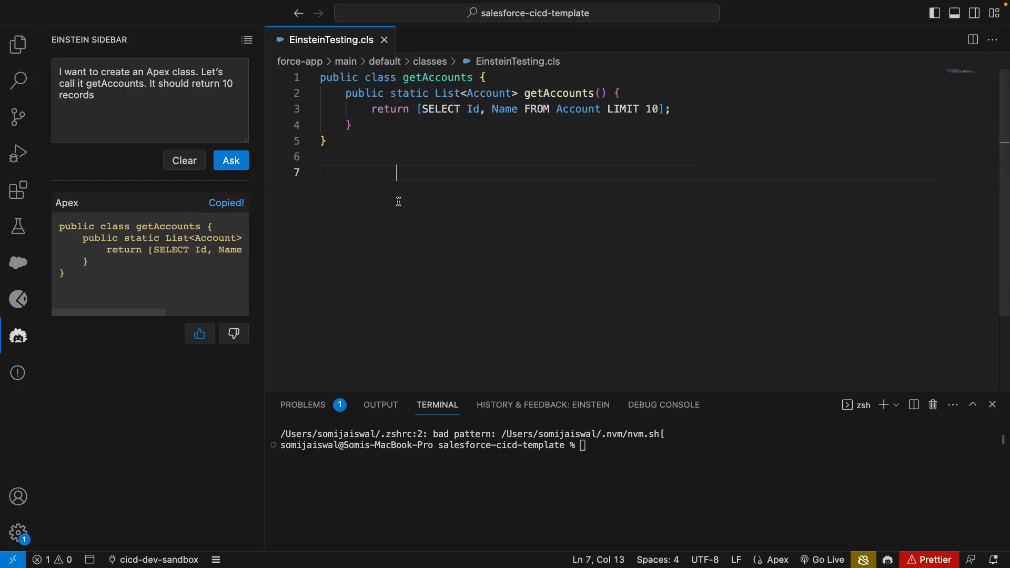
{"action": "mouse_move", "coordinate": [412, 199]}
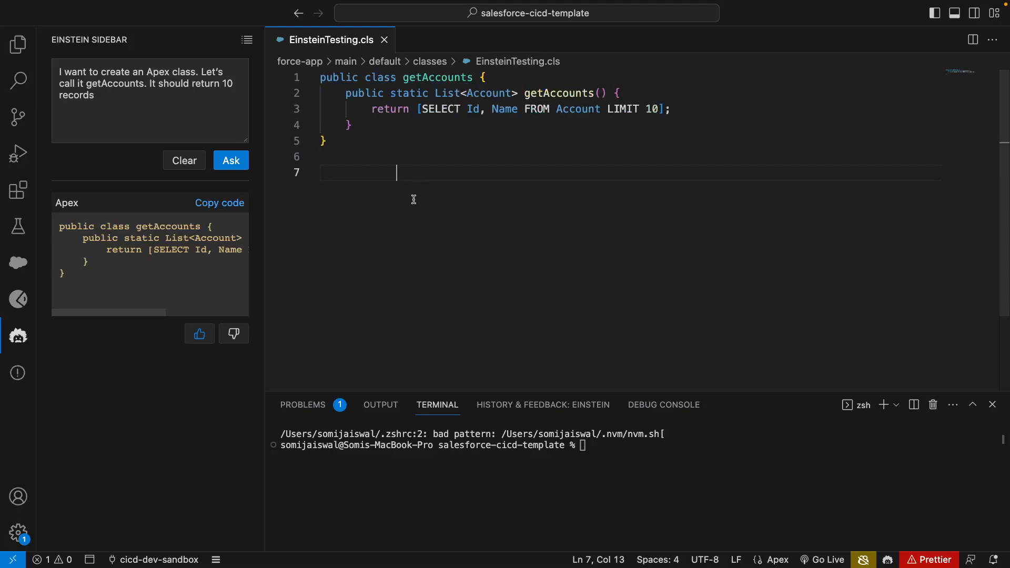
{"action": "mouse_move", "coordinate": [608, 469]}
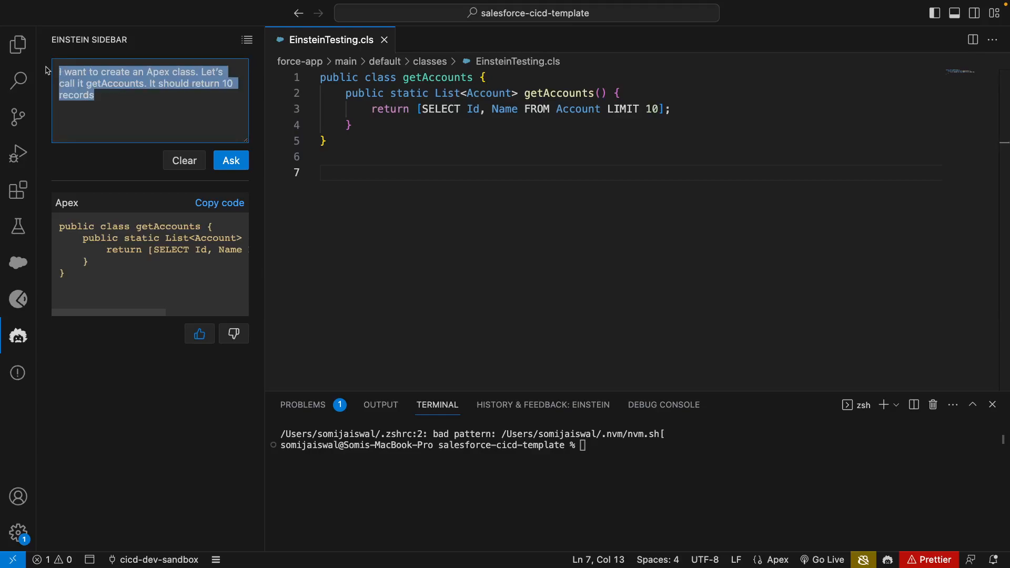
Ask Einstein for an Apex test class for the following code, which errors.
{"action": "type", "text": "I want to write"}
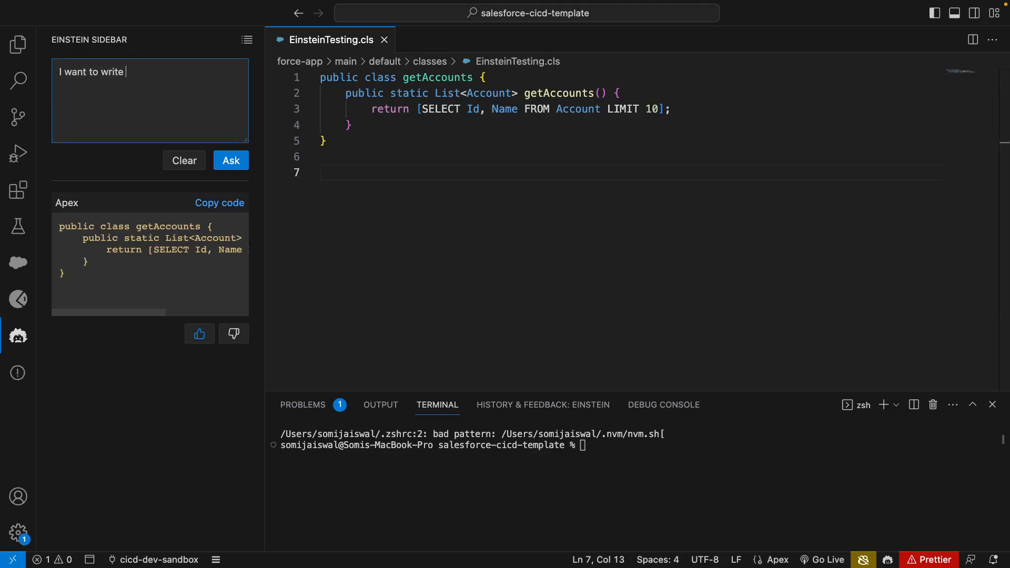
{"action": "type", "text": "an apex"}
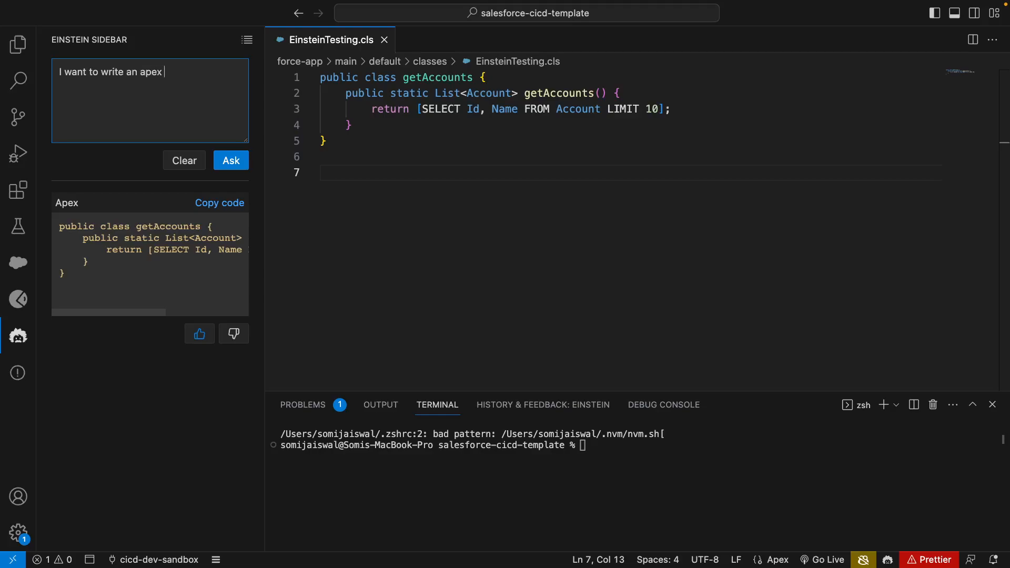
{"action": "type", "text": "test class"}
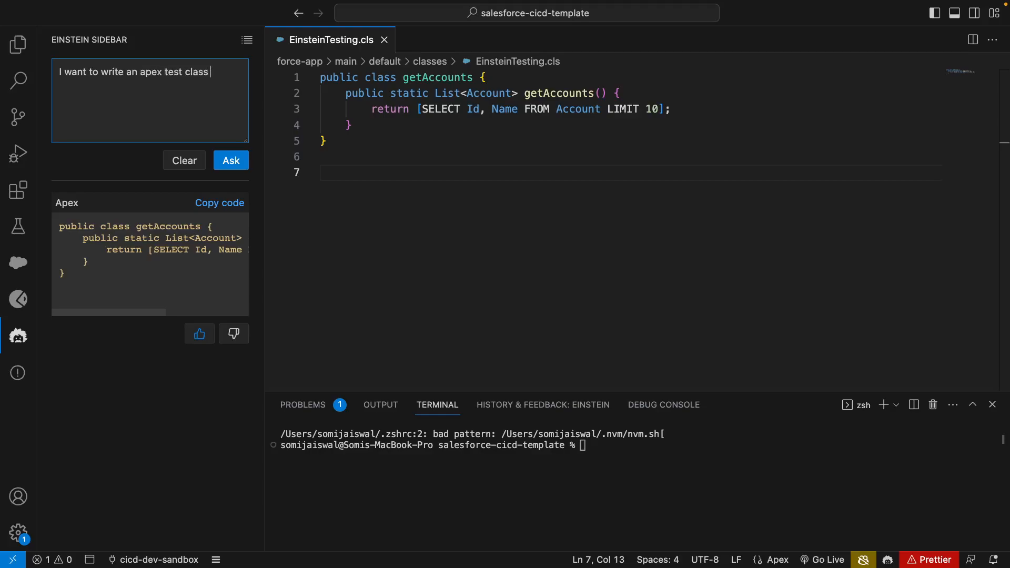
{"action": "type", "text": "for the followi"}
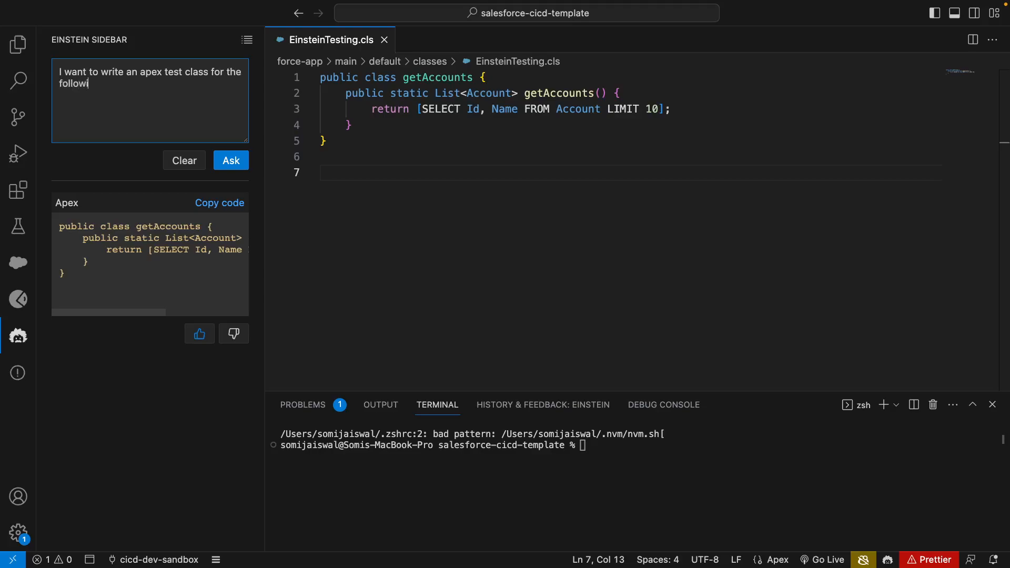
{"action": "type", "text": "ng code"}
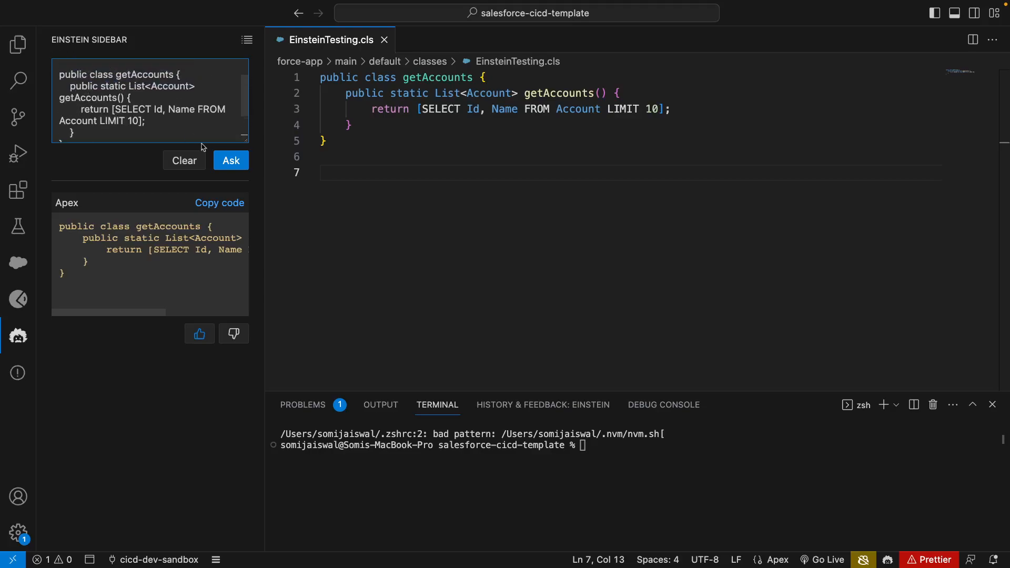
{"action": "left_click", "coordinate": [230, 160]}
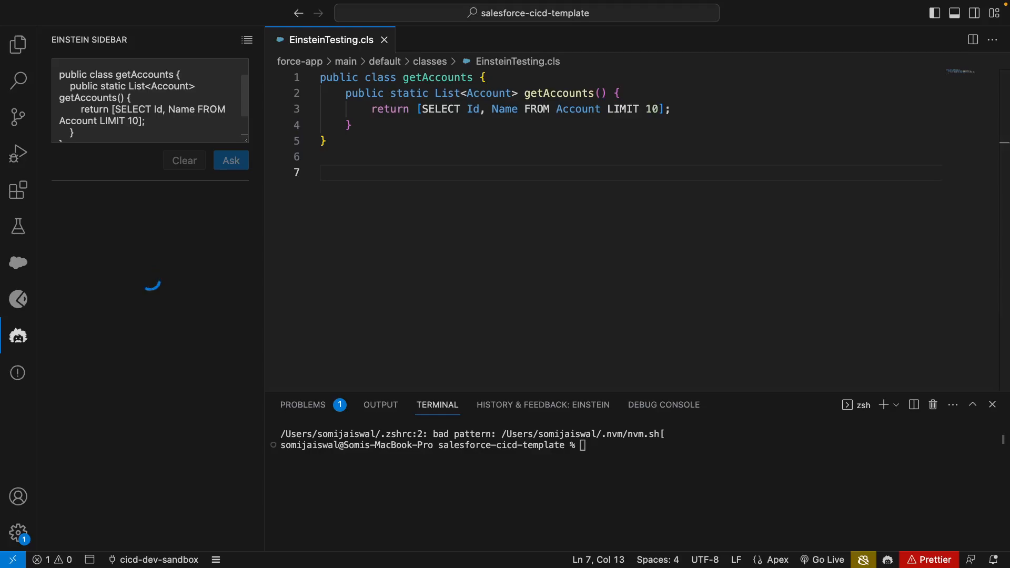
{"action": "left_click", "coordinate": [230, 161]}
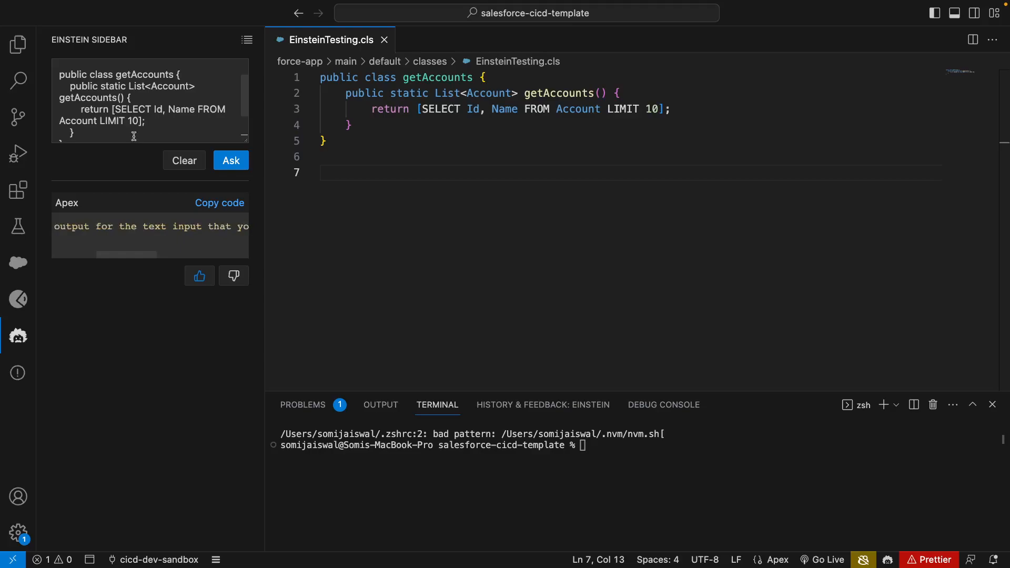
Reword the request to 'I want to write an apex test class for the following code' and resend.
{"action": "type", "text": "I want to write an apex test class for the following code"}
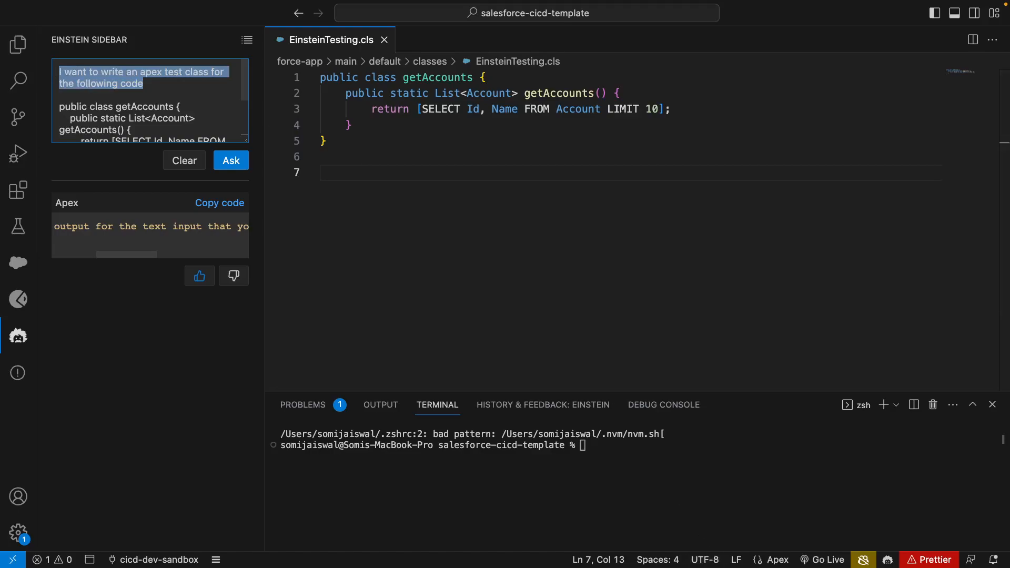
{"action": "left_click", "coordinate": [230, 160]}
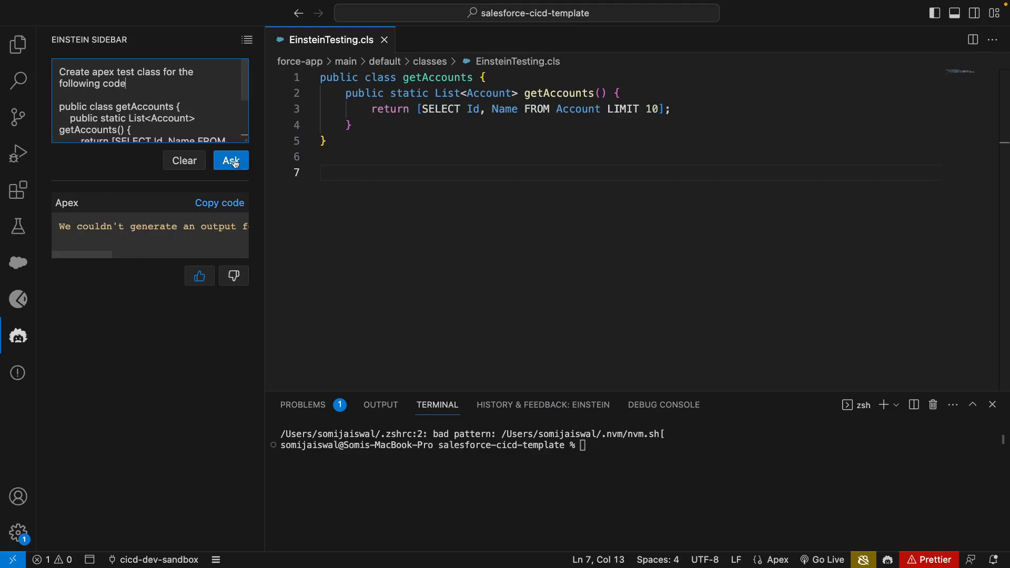
{"action": "left_click", "coordinate": [231, 161]}
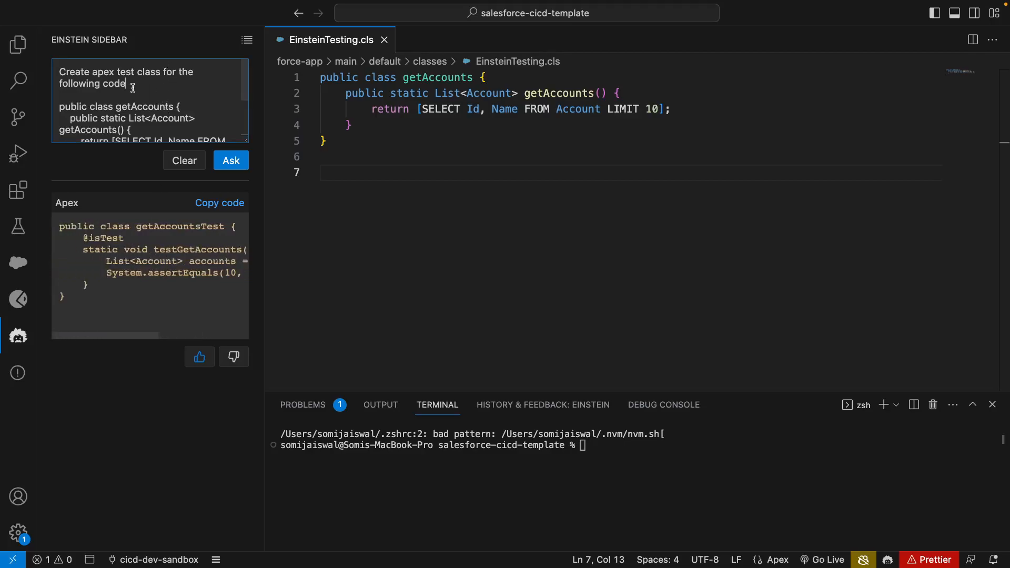
{"action": "left_click_drag", "start_coordinate": [59, 72], "coordinate": [126, 84]}
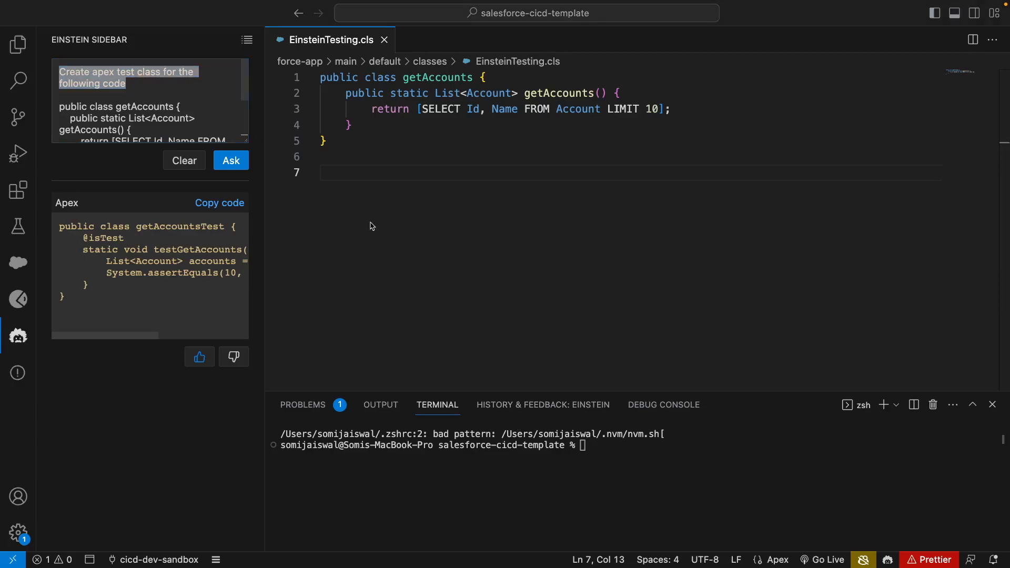
Ask Einstein for Apex sorting a contact list alphabetically by last name.
{"action": "type", "text": "Write Apex code that sorts the list of contacts alphabetically by last name."}
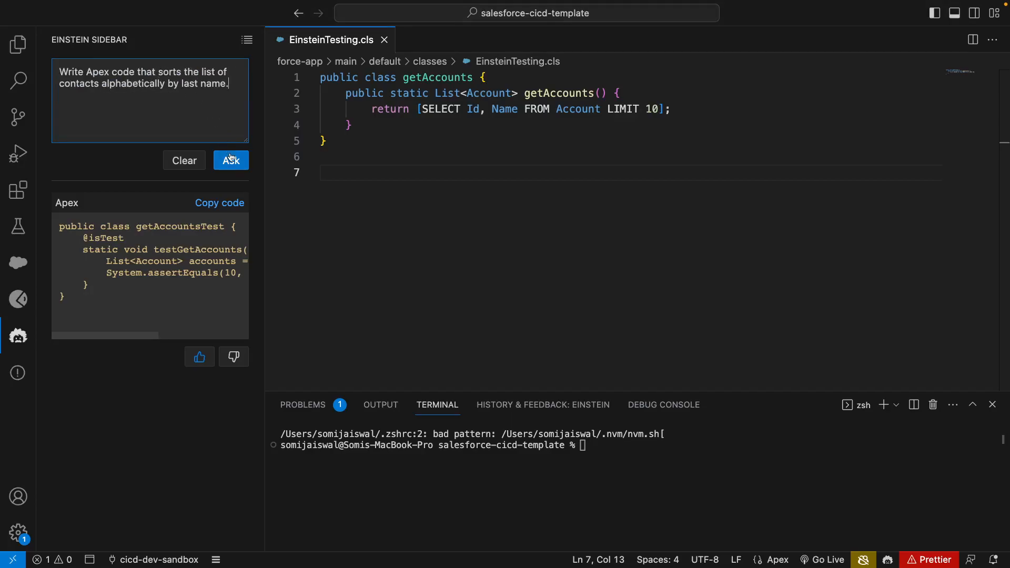
{"action": "left_click", "coordinate": [230, 160]}
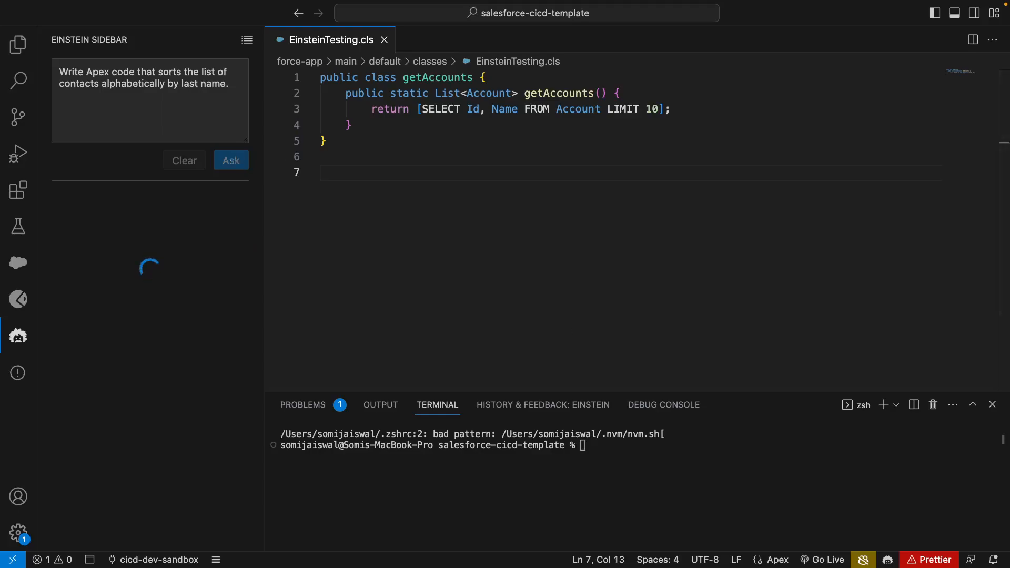
{"action": "left_click", "coordinate": [230, 160]}
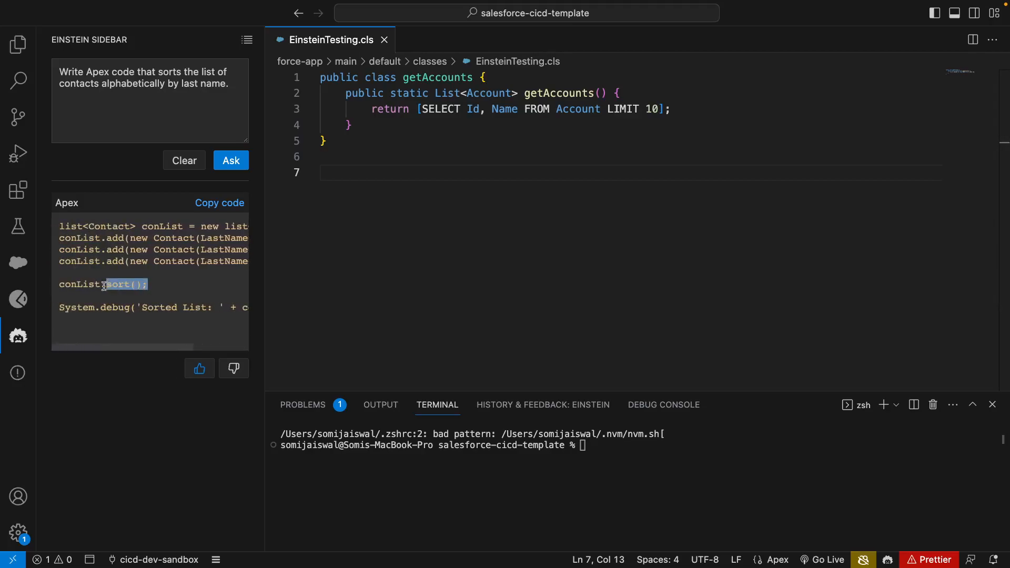
{"action": "left_click", "coordinate": [219, 202]}
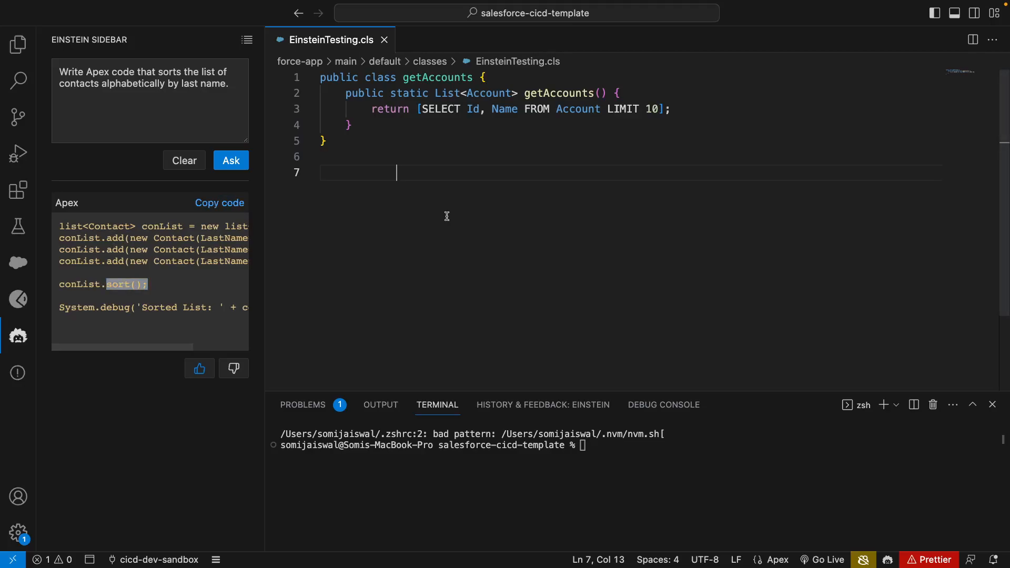
{"action": "mouse_move", "coordinate": [516, 409]}
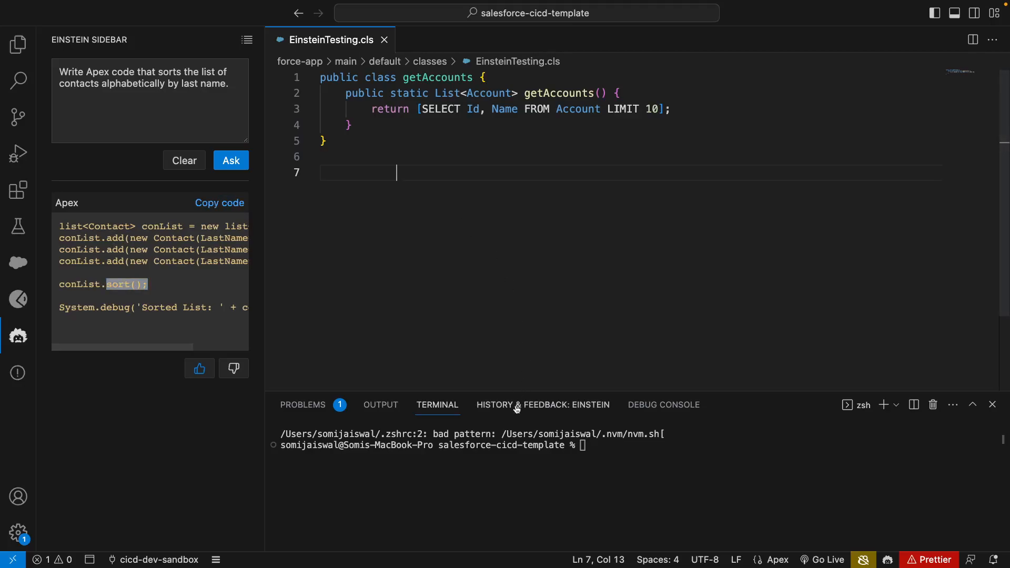
{"action": "mouse_move", "coordinate": [543, 404]}
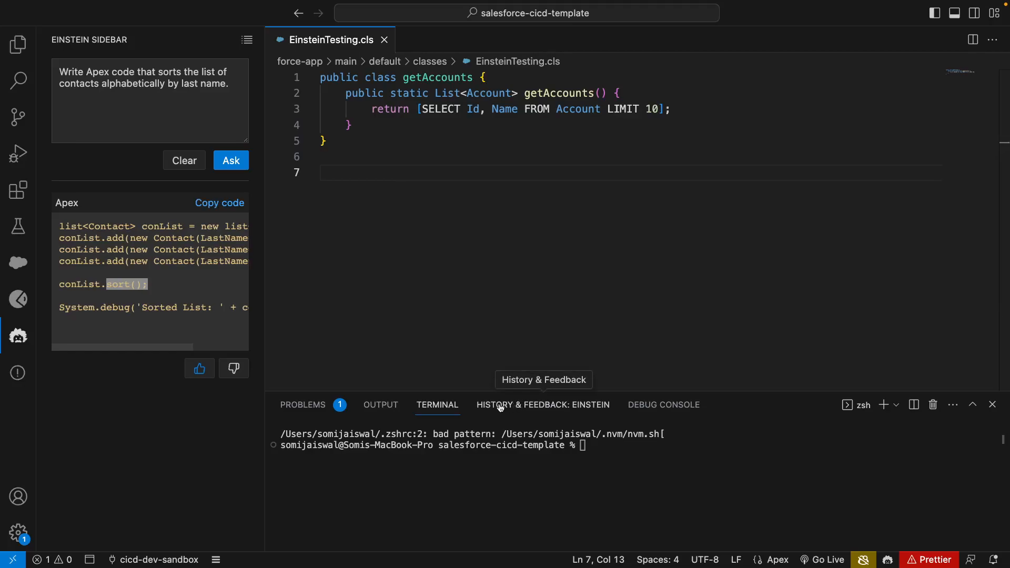
Review the Einstein History & Feedback panel's past prompts and responses, then return to the terminal.
{"action": "left_click", "coordinate": [543, 404]}
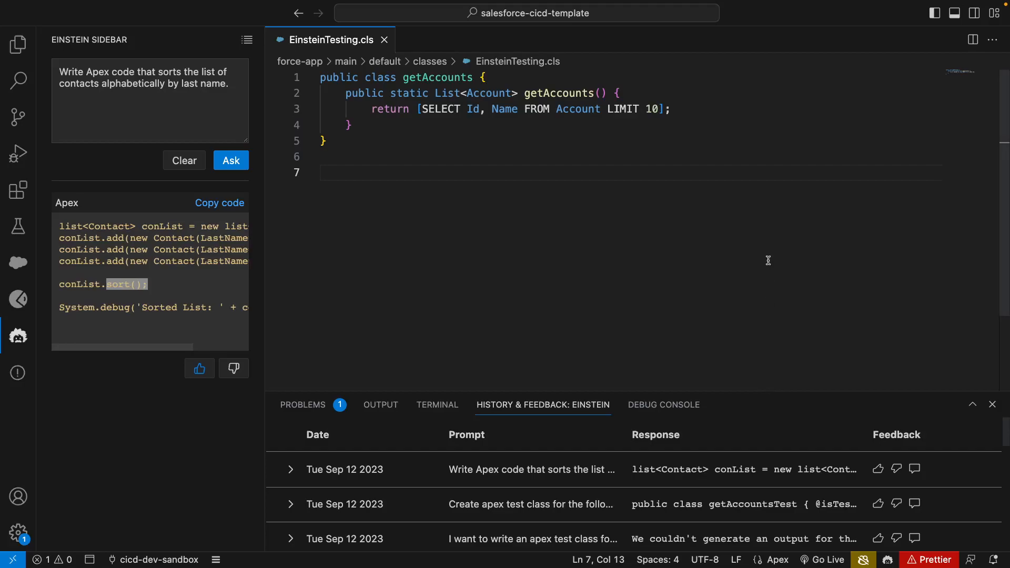
{"action": "mouse_move", "coordinate": [542, 405]}
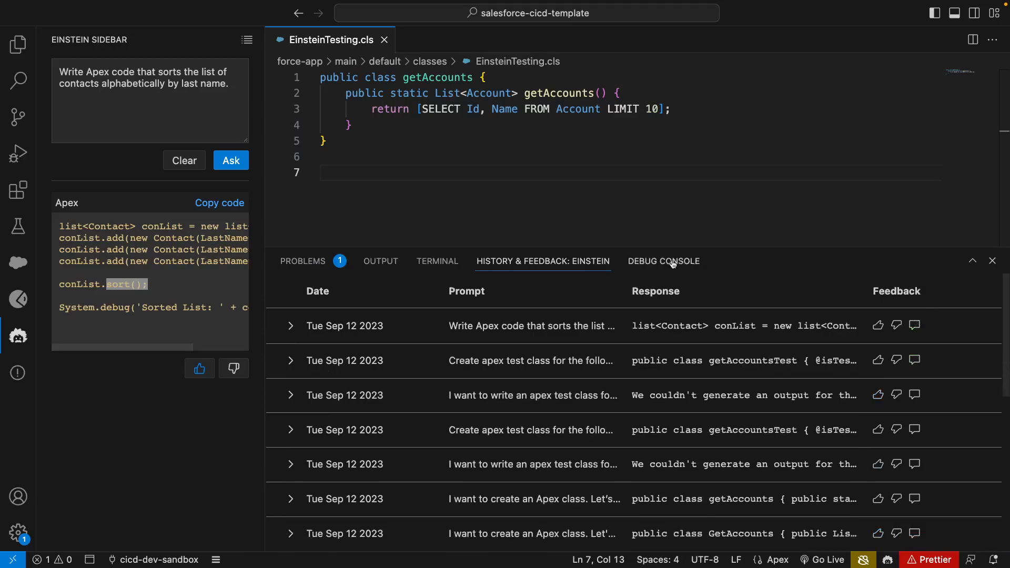
{"action": "left_click", "coordinate": [436, 260]}
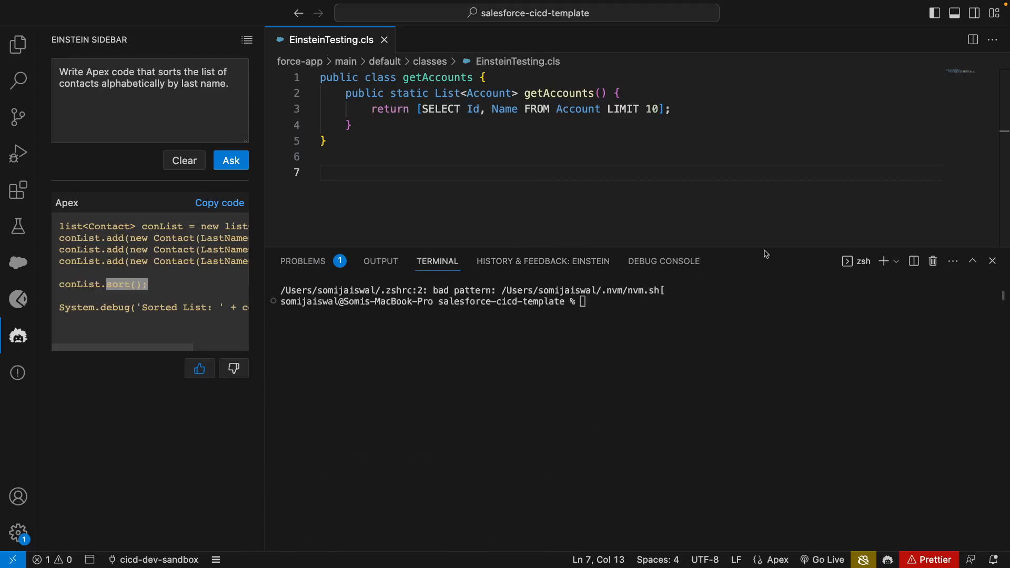